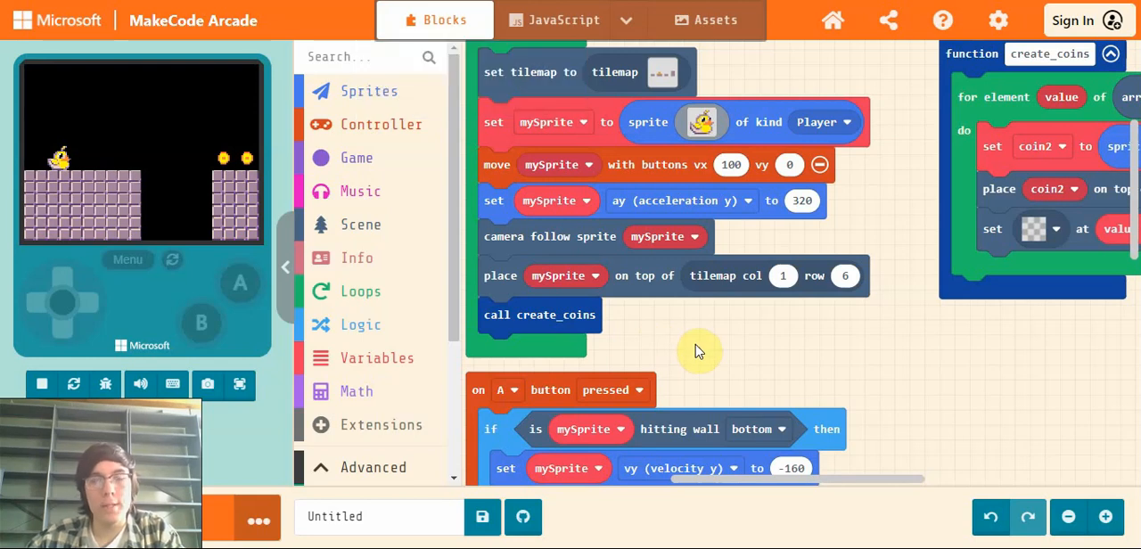
{"action": "mouse_move", "coordinate": [571, 354]}
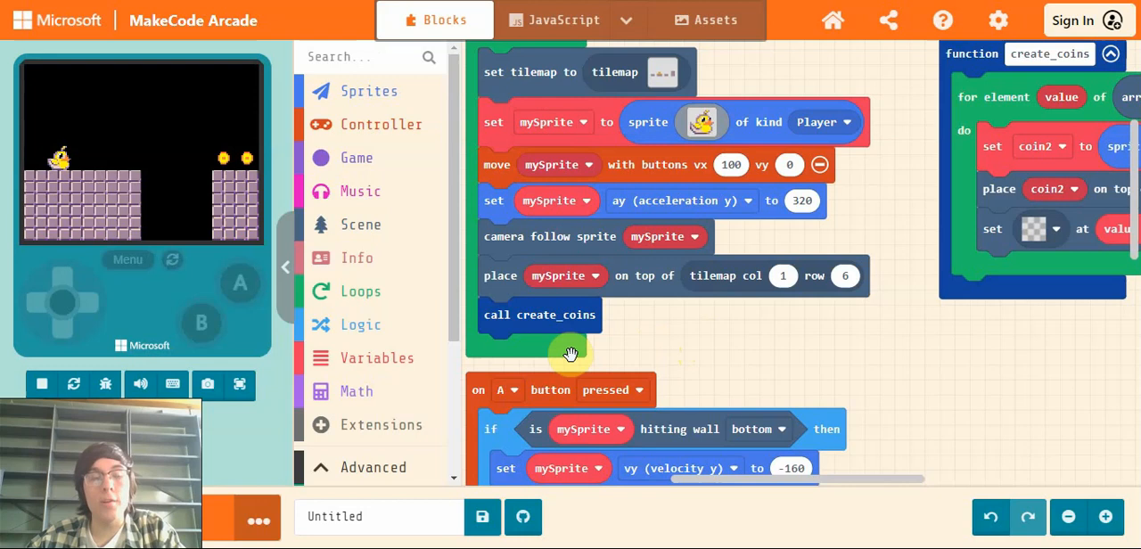
{"action": "mouse_move", "coordinate": [880, 370]}
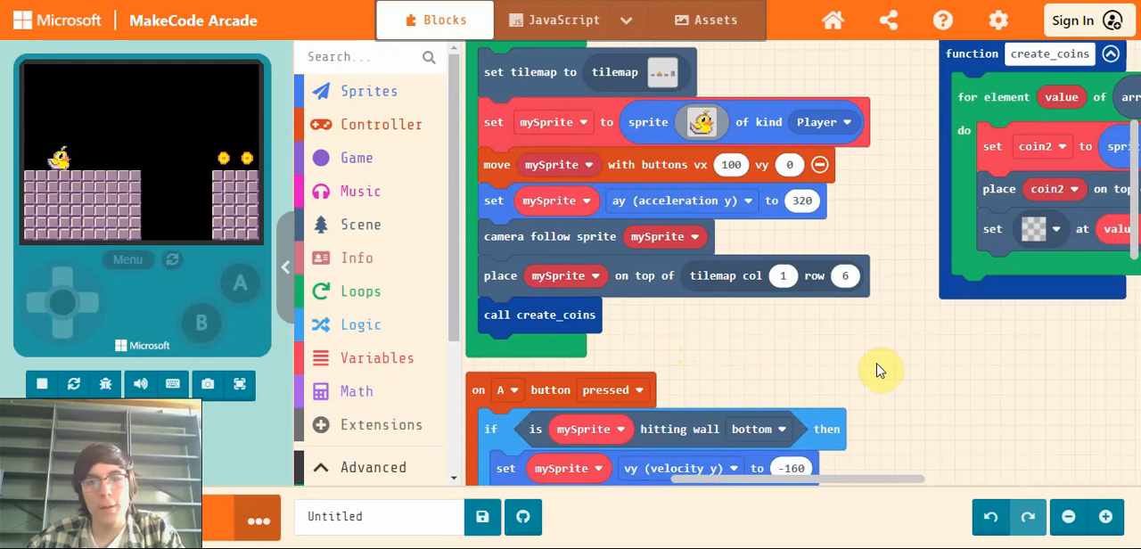
{"action": "mouse_move", "coordinate": [992, 342]}
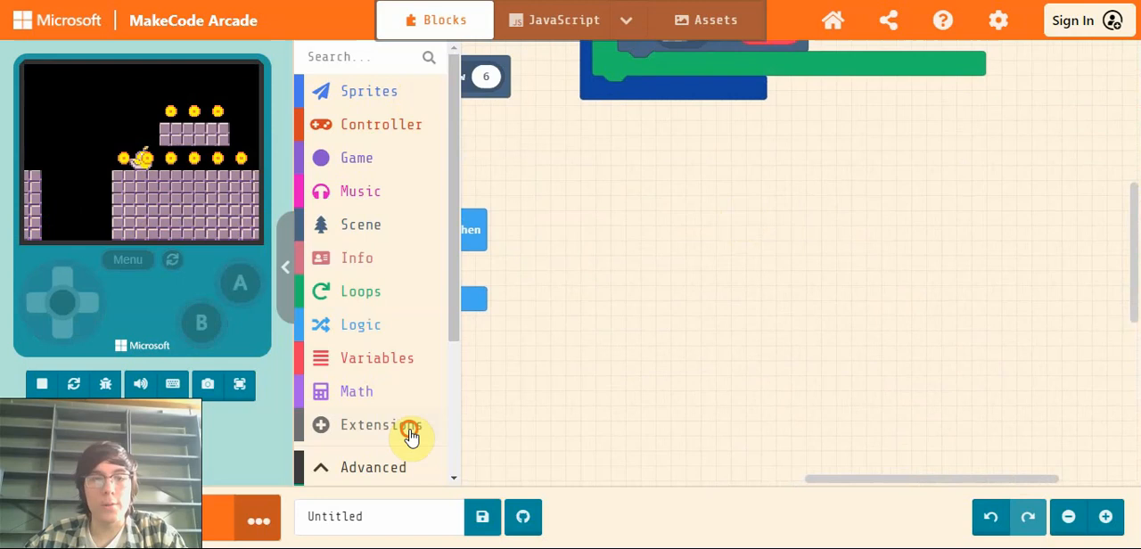
Find the Text Sprite extension in the Extensions gallery and add it to the project.
{"action": "left_click", "coordinate": [373, 424]}
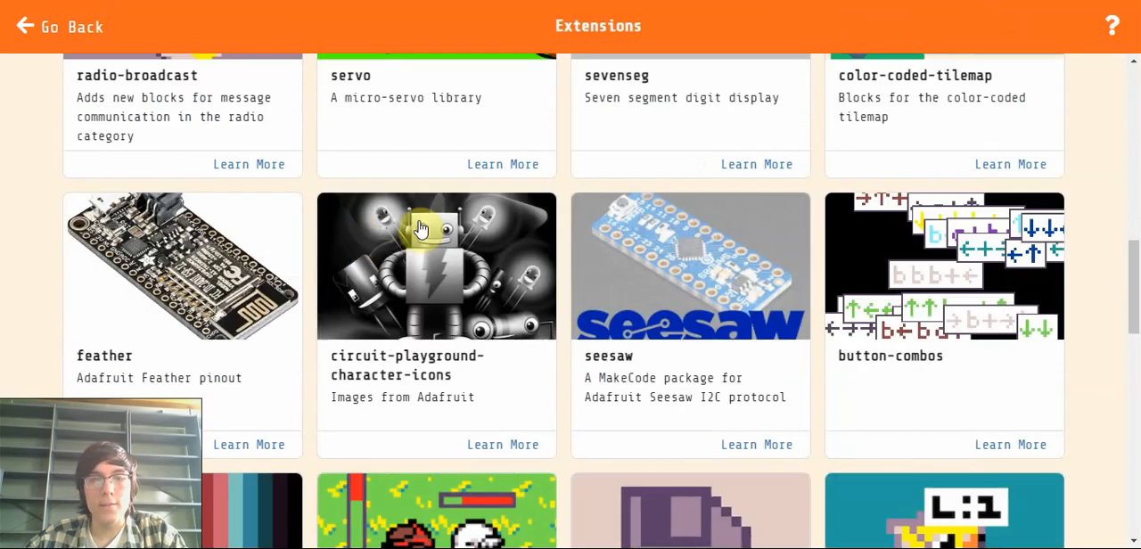
{"action": "scroll", "scroll_direction": "down", "scroll_amount": 3}
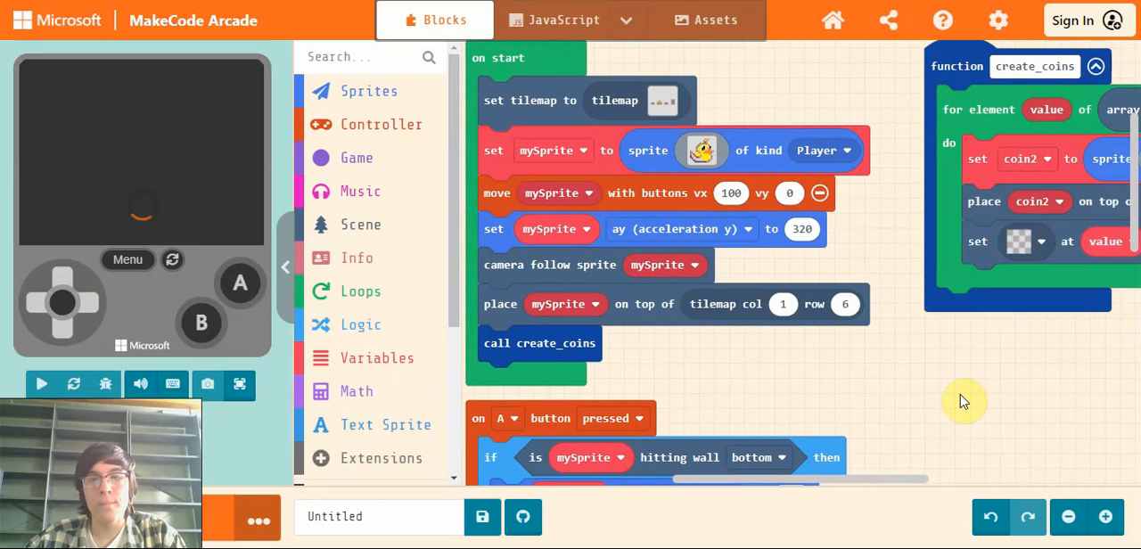
{"action": "left_click", "coordinate": [41, 384]}
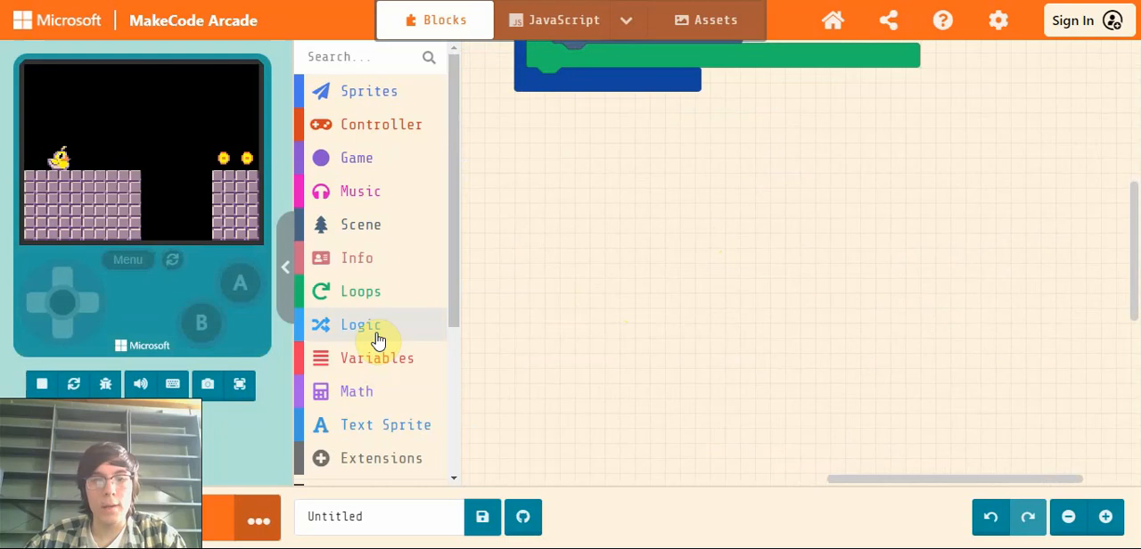
Make function createText containing 'set textSprite to text sprite' with the text 'test'.
{"action": "scroll", "scroll_direction": "down", "scroll_amount": 3}
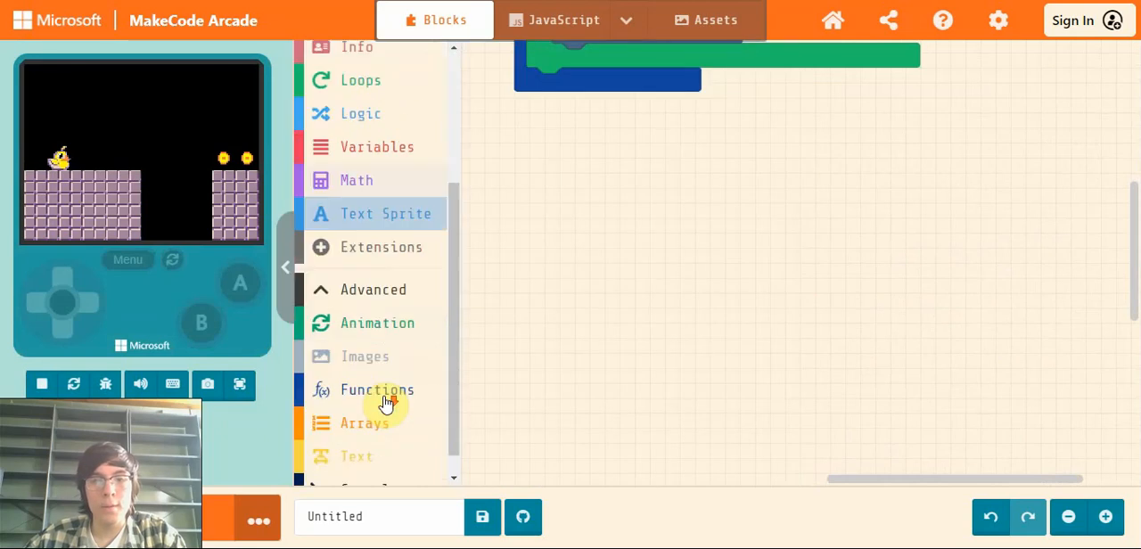
{"action": "left_click", "coordinate": [378, 389]}
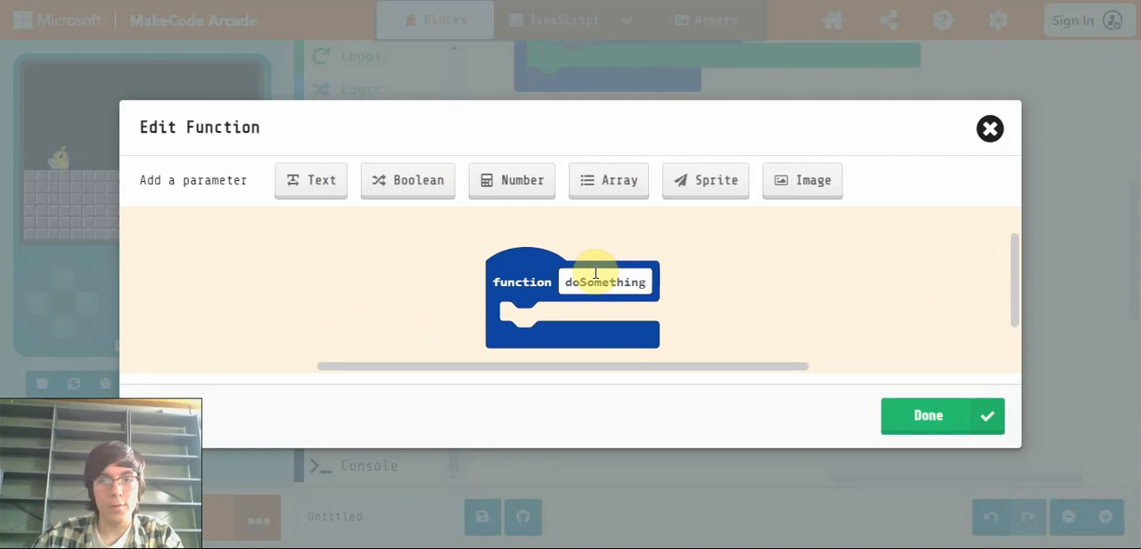
{"action": "type", "text": "create"}
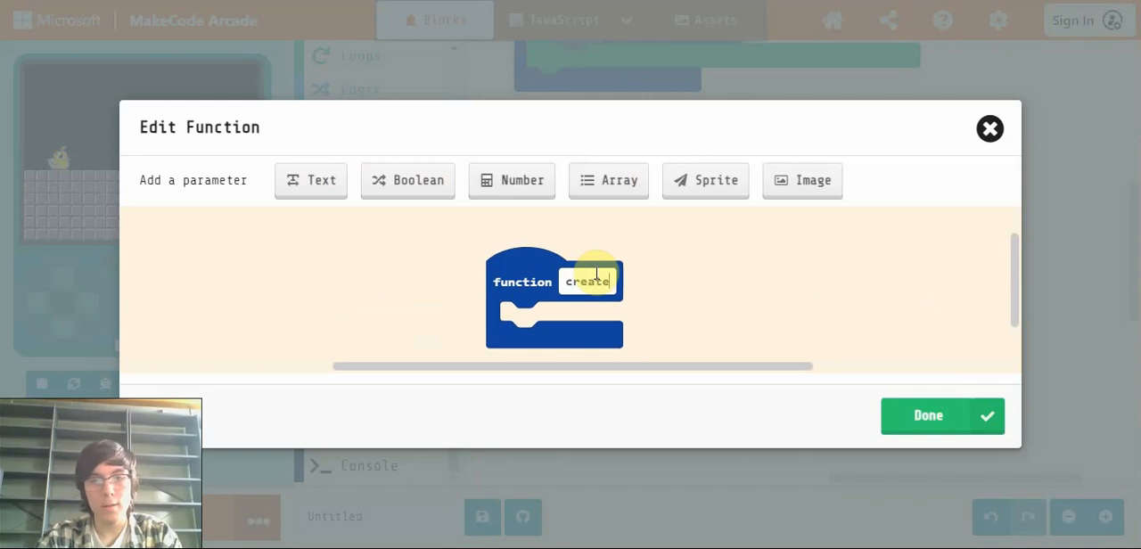
{"action": "type", "text": "Text"}
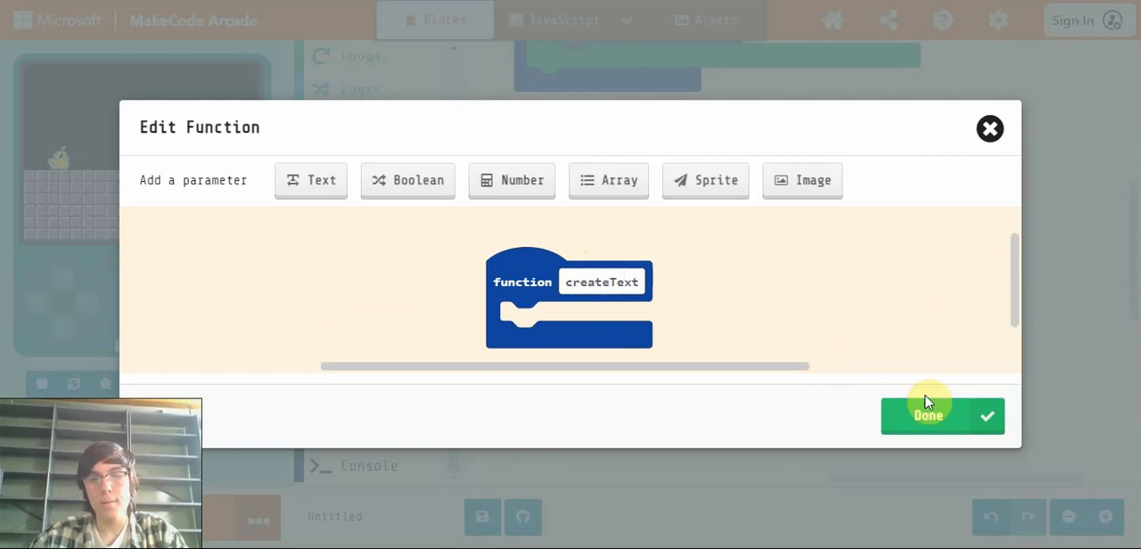
{"action": "left_click", "coordinate": [928, 415]}
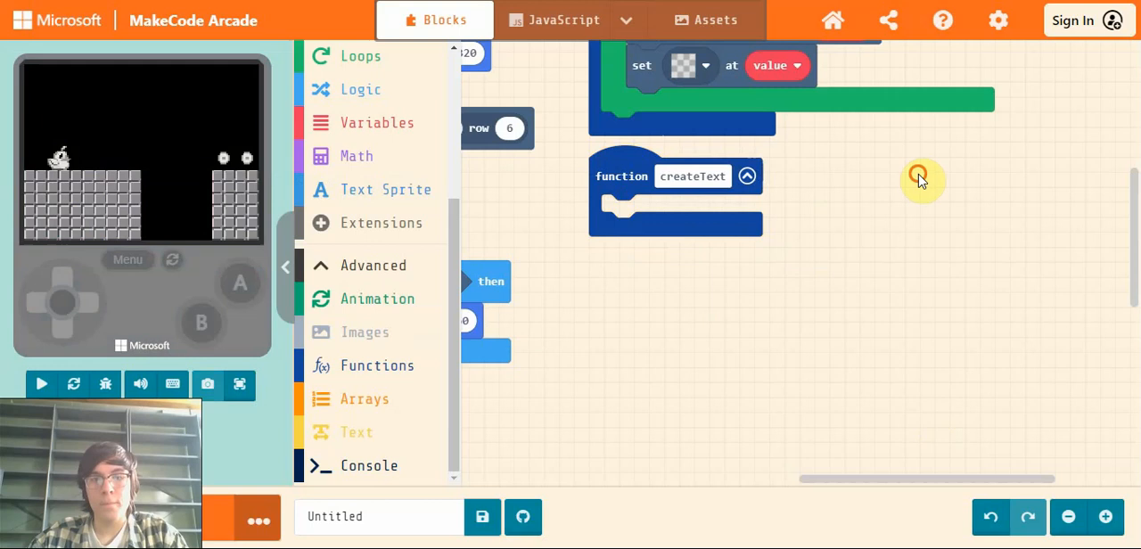
{"action": "left_click", "coordinate": [386, 189]}
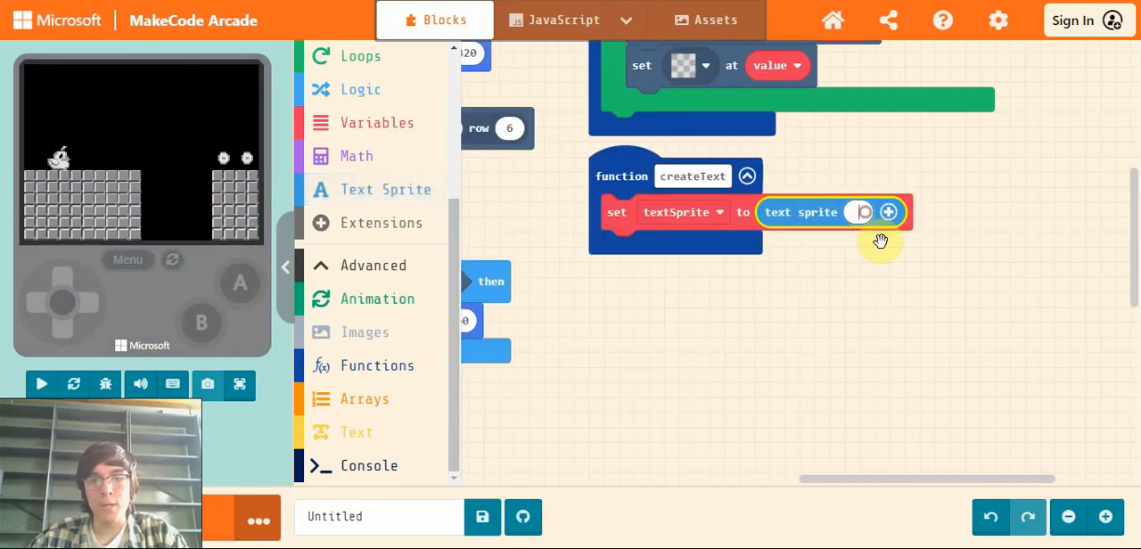
{"action": "type", "text": "test"}
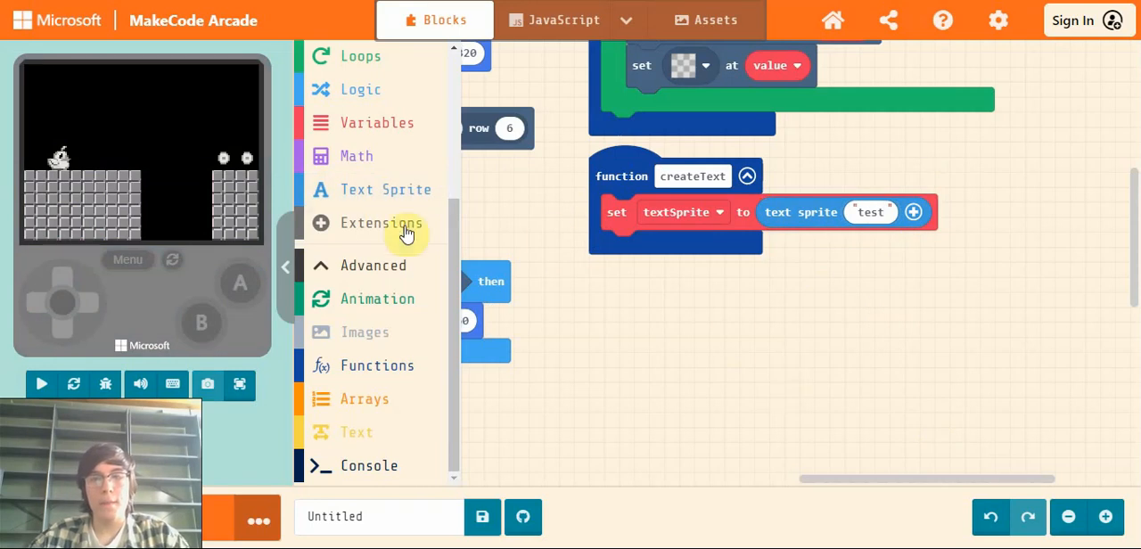
Add a 'set textSprite relative to camera ON' flag block inside createText.
{"action": "left_click", "coordinate": [363, 90]}
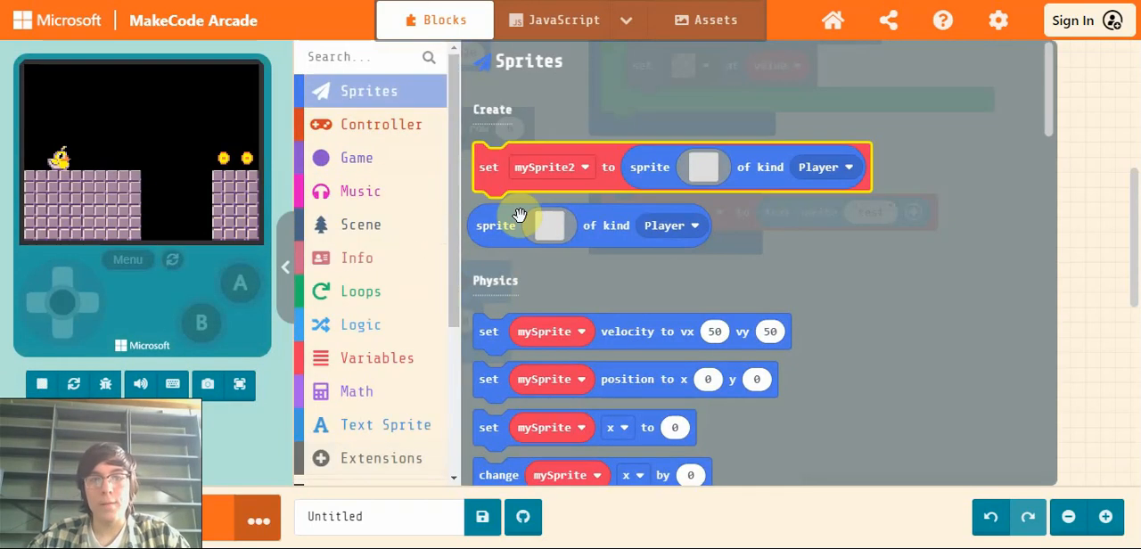
{"action": "scroll", "scroll_direction": "down", "scroll_amount": 3}
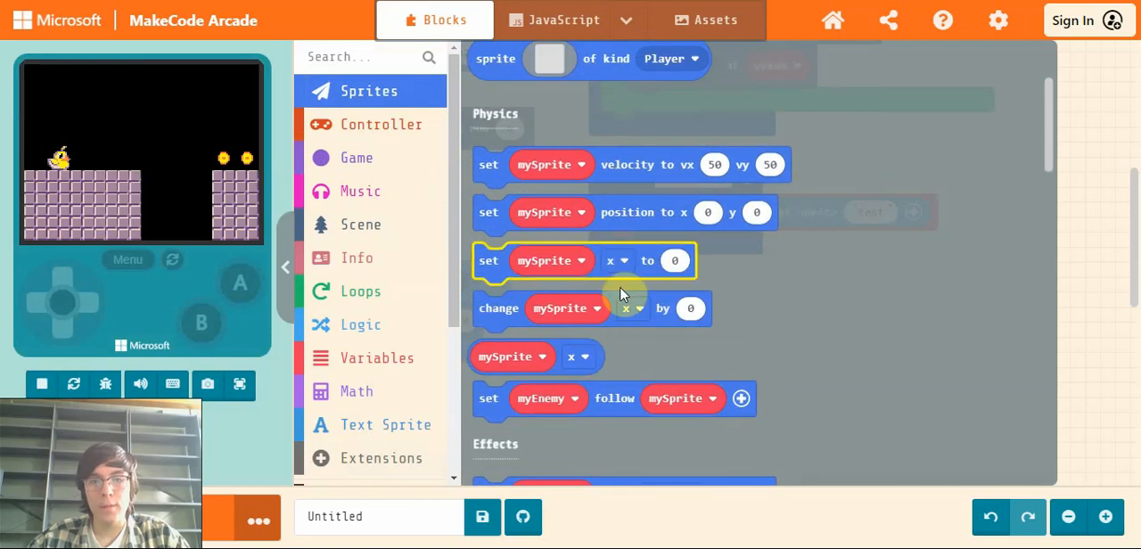
{"action": "scroll", "scroll_direction": "down", "scroll_amount": 3}
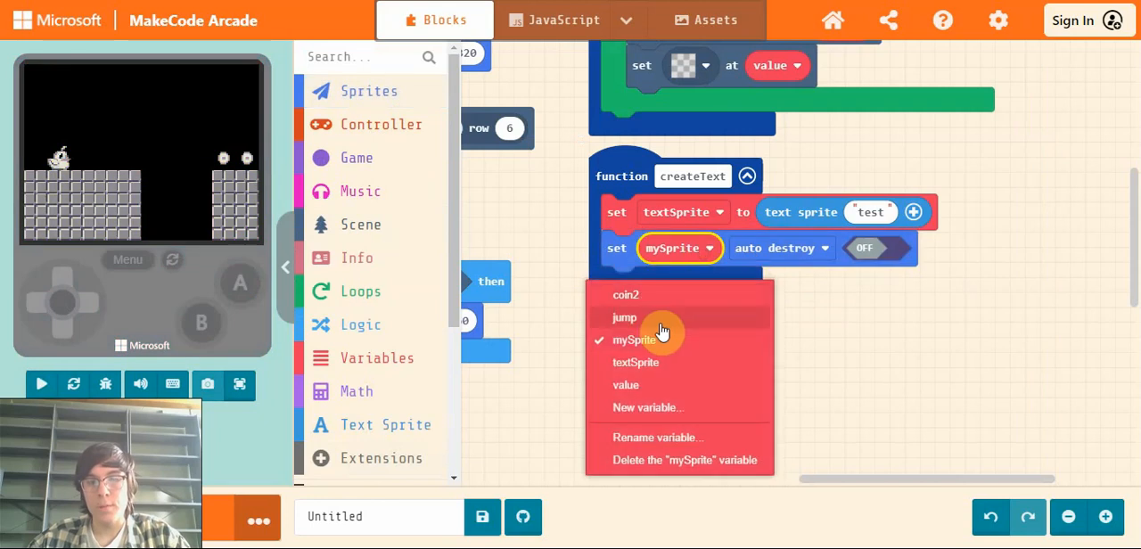
{"action": "left_click", "coordinate": [635, 362]}
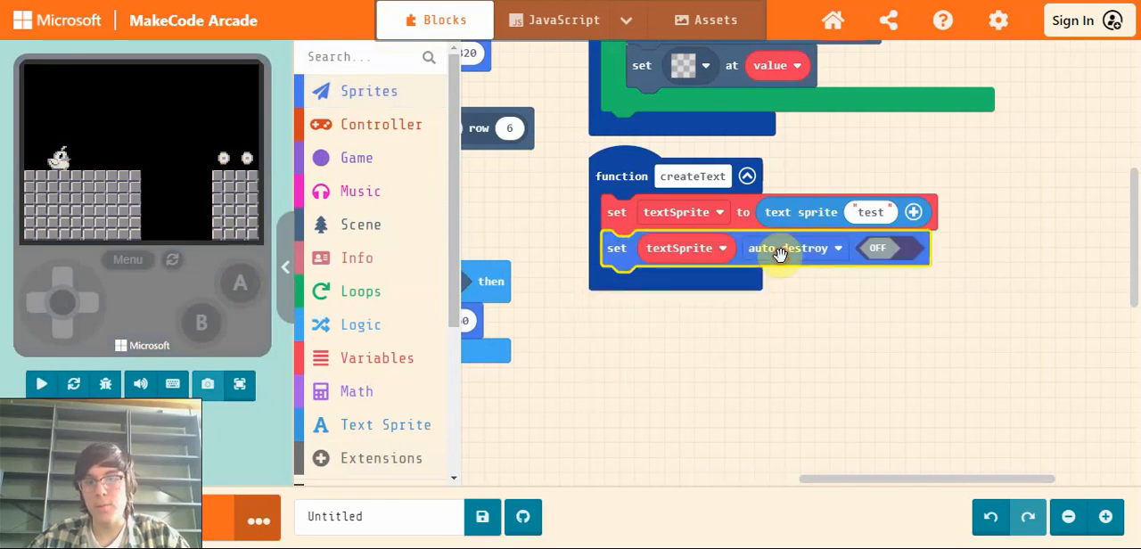
{"action": "left_click", "coordinate": [791, 248]}
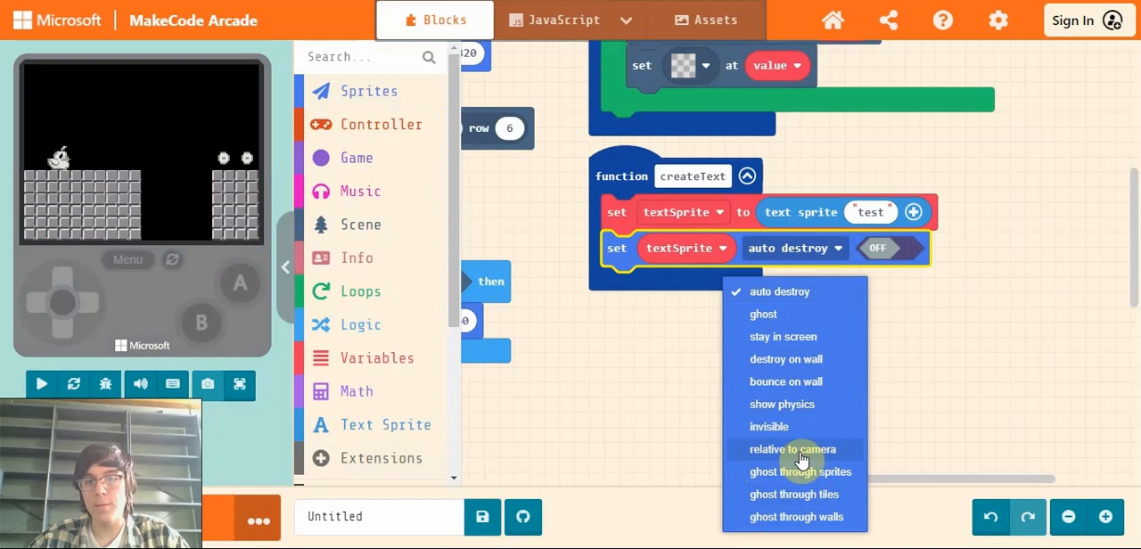
{"action": "left_click", "coordinate": [793, 448]}
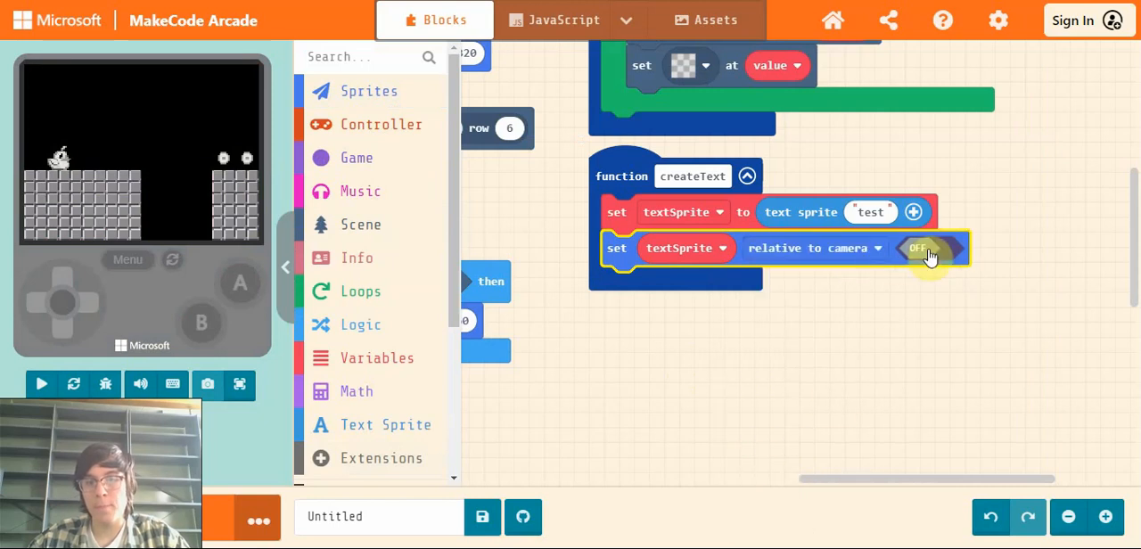
{"action": "left_click", "coordinate": [932, 247]}
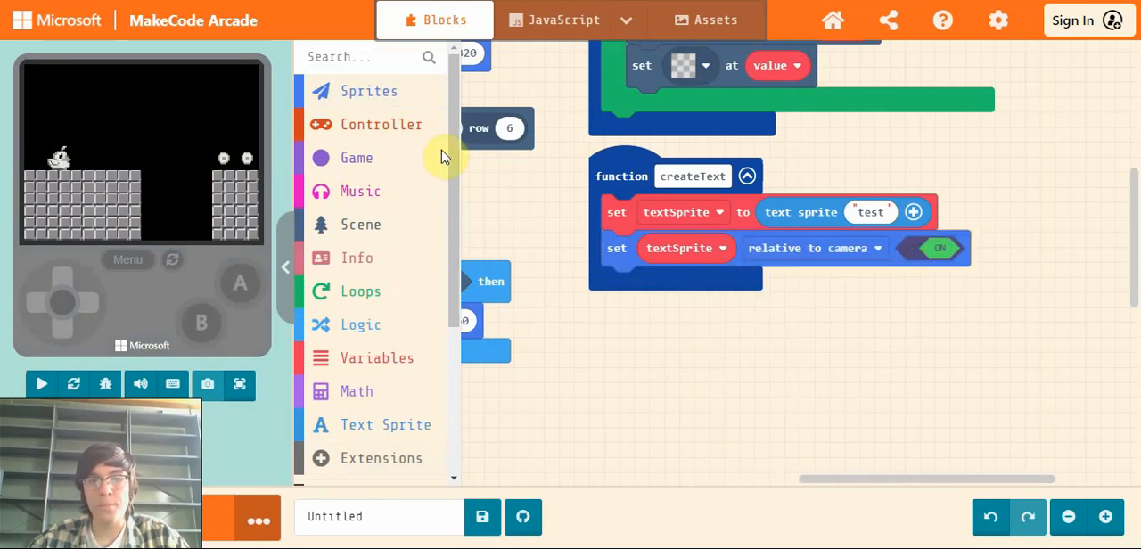
{"action": "left_click", "coordinate": [369, 90]}
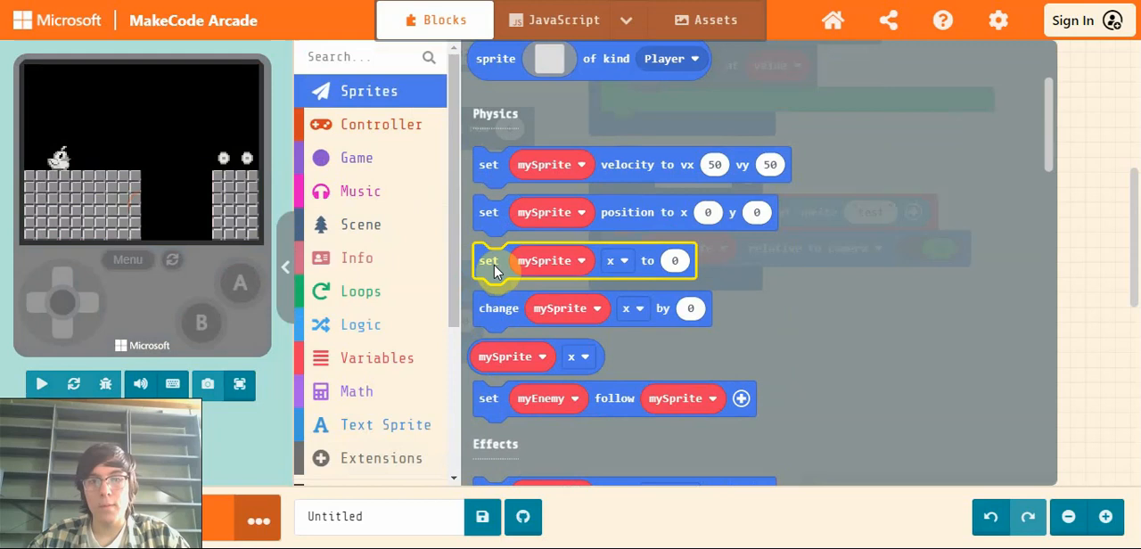
Set textSprite top to 0, then add a copy set to right equal to screen width.
{"action": "left_click", "coordinate": [41, 384]}
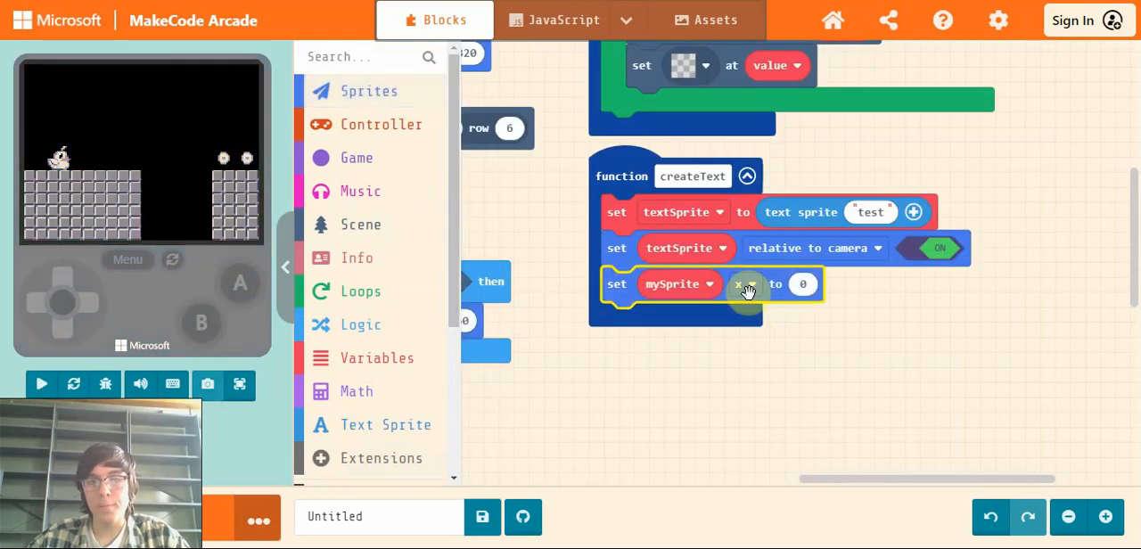
{"action": "left_click", "coordinate": [679, 283]}
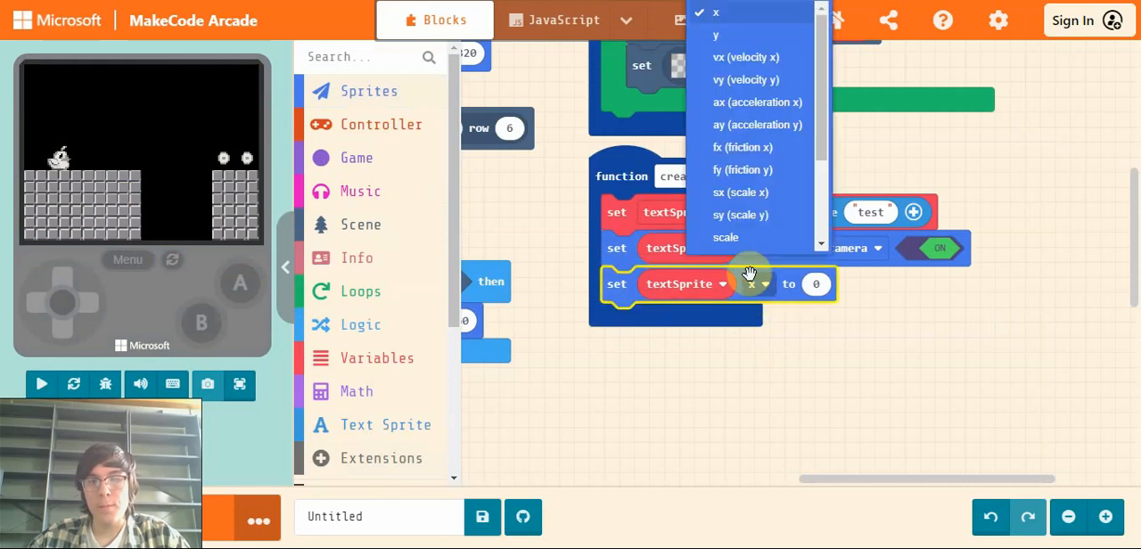
{"action": "scroll", "scroll_direction": "down", "scroll_amount": 3}
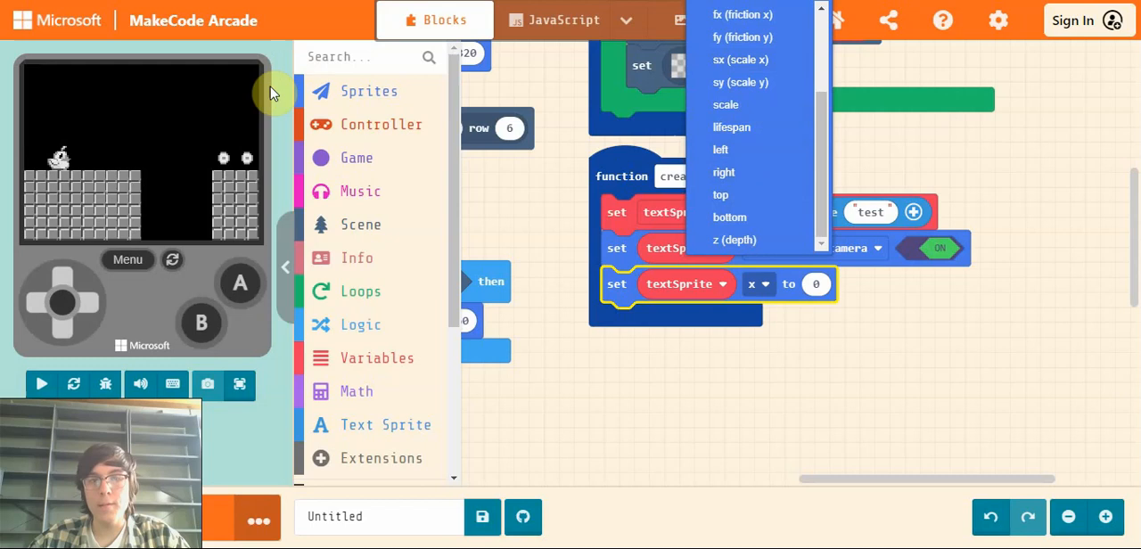
{"action": "mouse_move", "coordinate": [249, 76]}
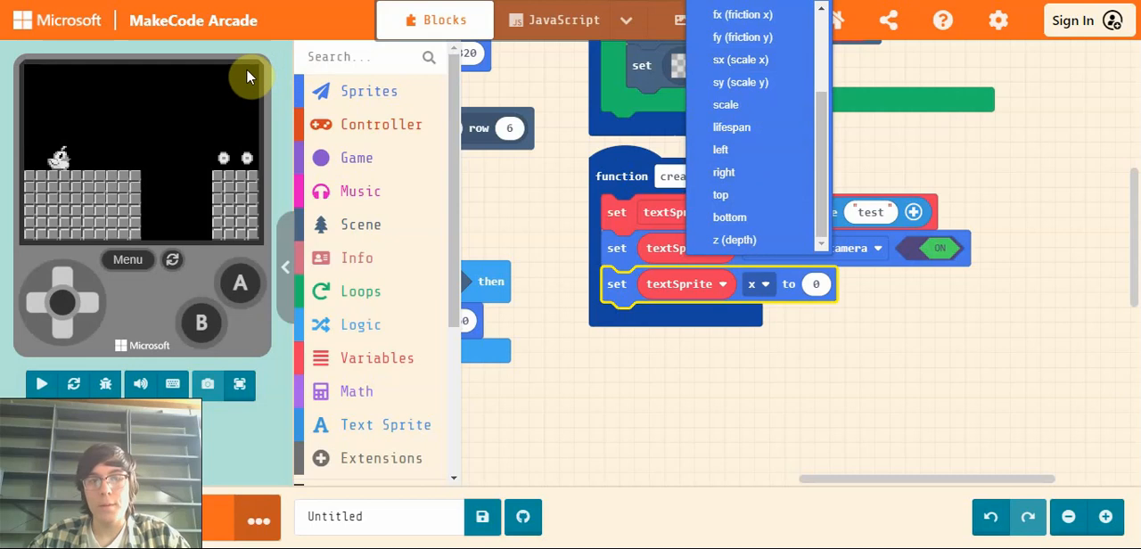
{"action": "mouse_move", "coordinate": [259, 72]}
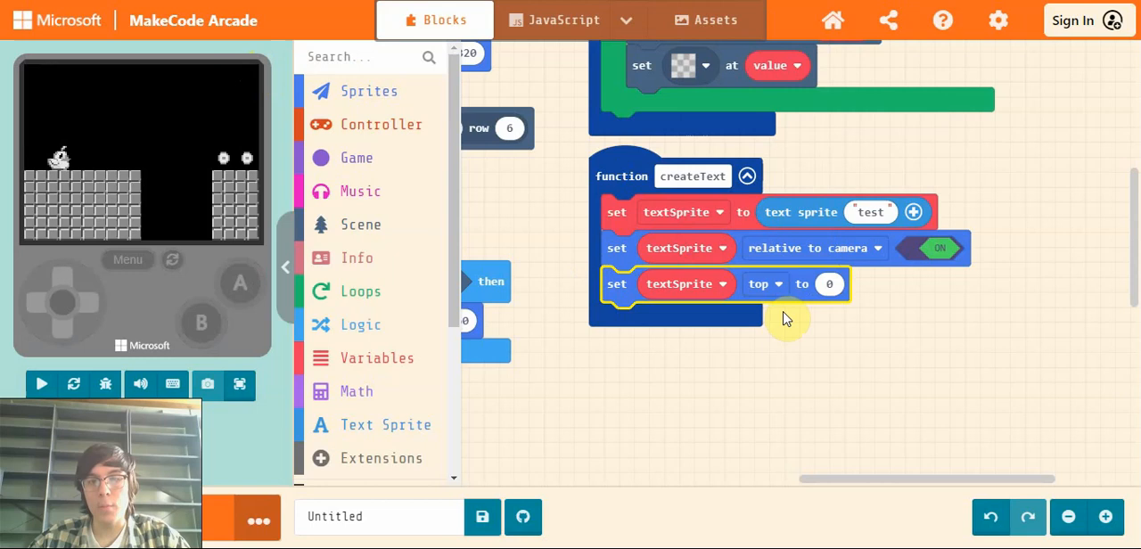
{"action": "mouse_move", "coordinate": [499, 239]}
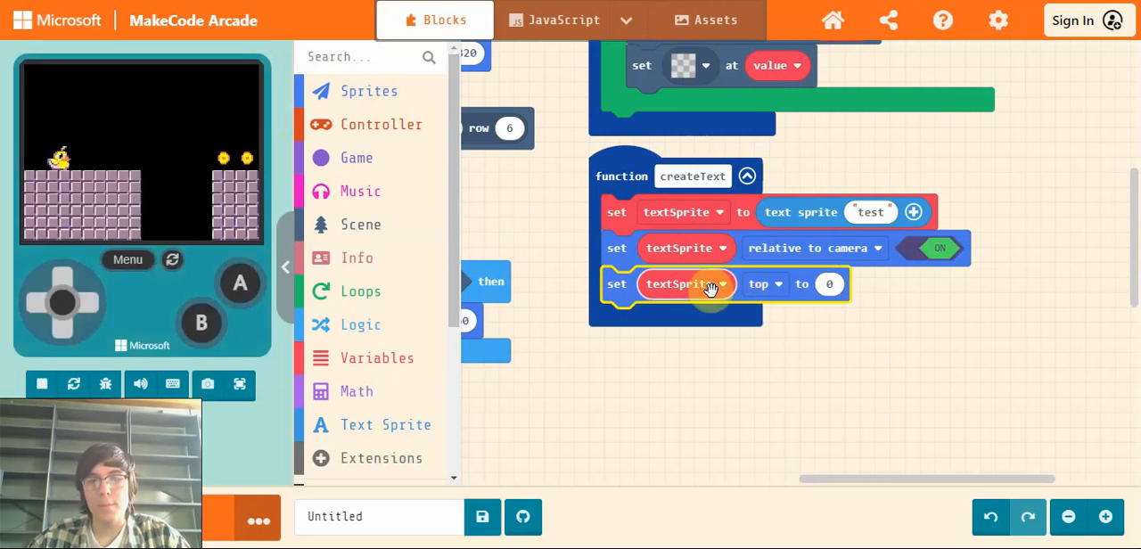
{"action": "left_click_drag", "start_coordinate": [687, 284], "coordinate": [720, 356]}
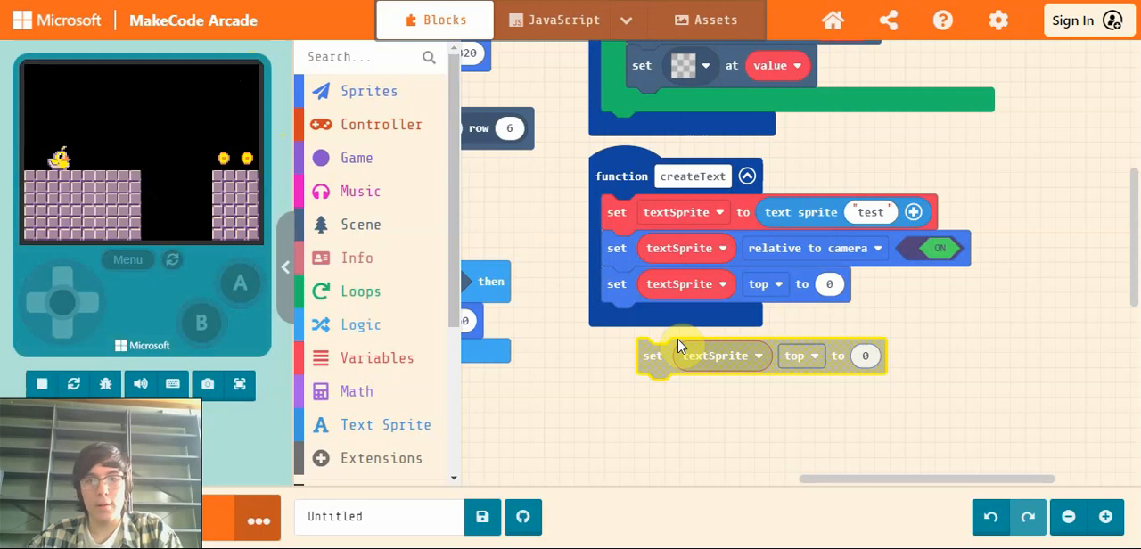
{"action": "left_click", "coordinate": [767, 320]}
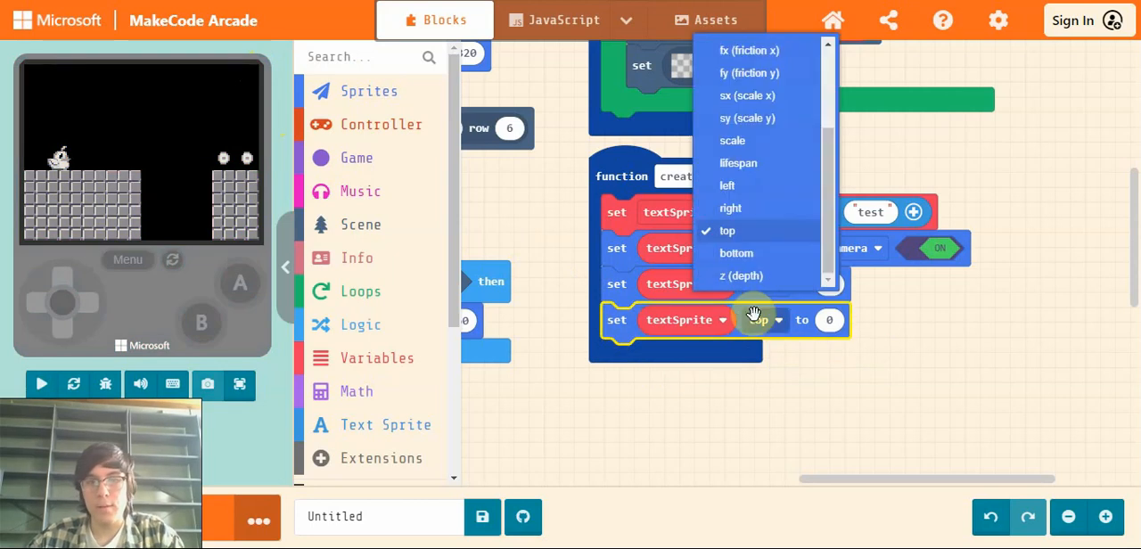
{"action": "left_click", "coordinate": [730, 208]}
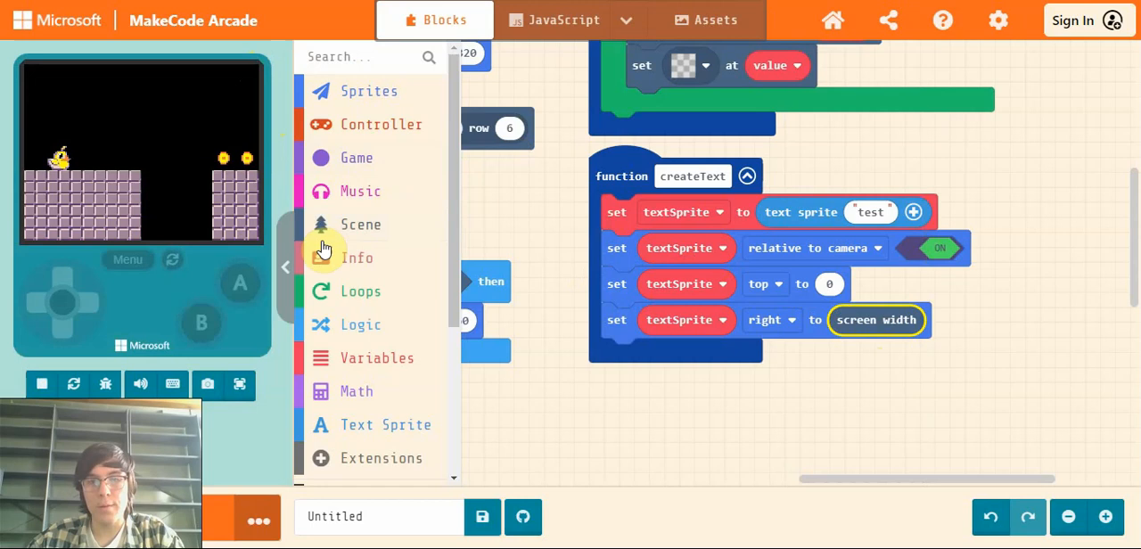
{"action": "mouse_move", "coordinate": [544, 178]}
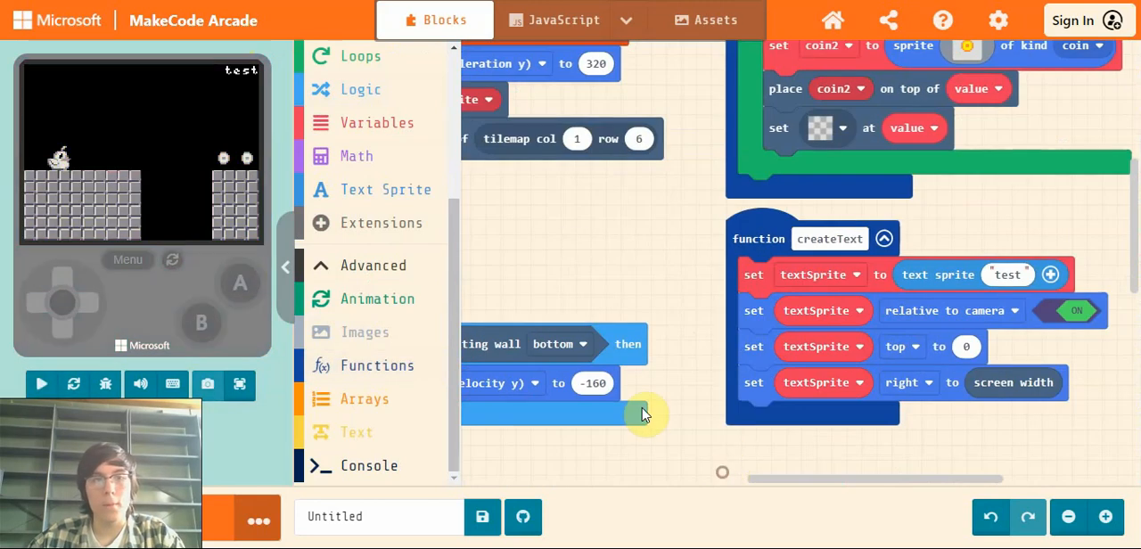
{"action": "left_click", "coordinate": [41, 384]}
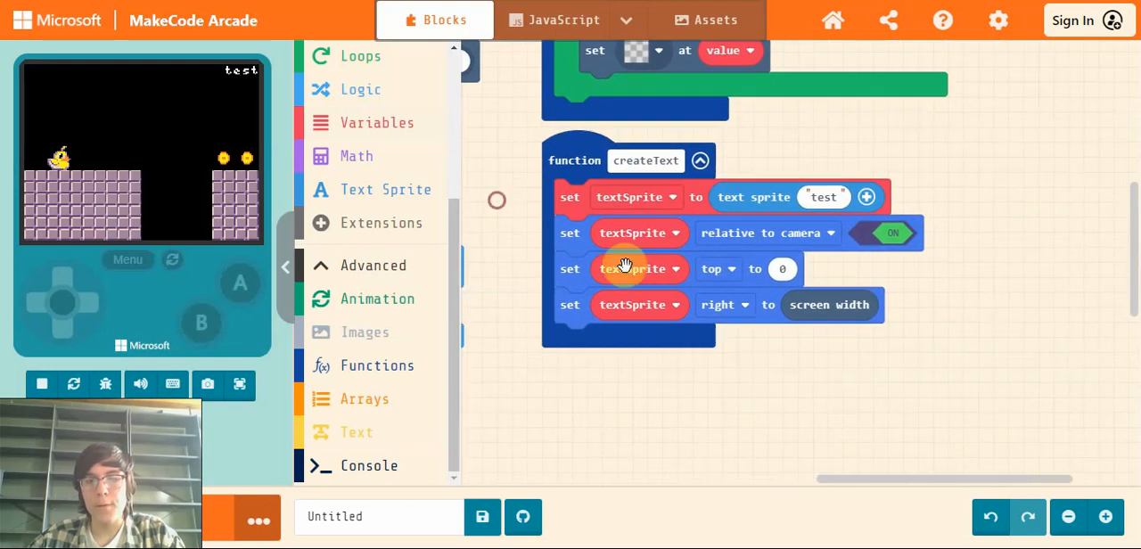
{"action": "left_click", "coordinate": [716, 268]}
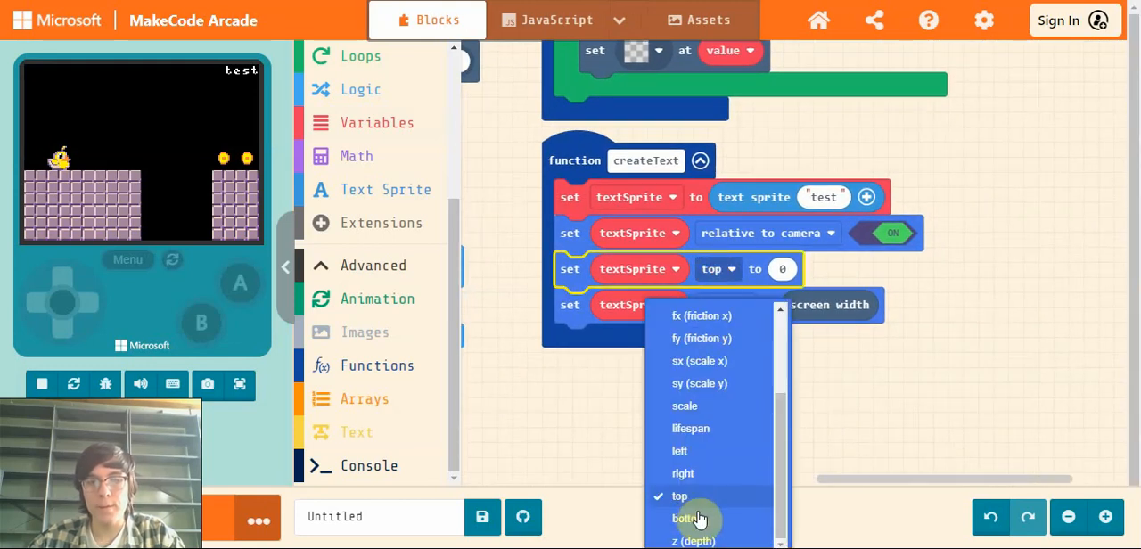
{"action": "mouse_move", "coordinate": [882, 472]}
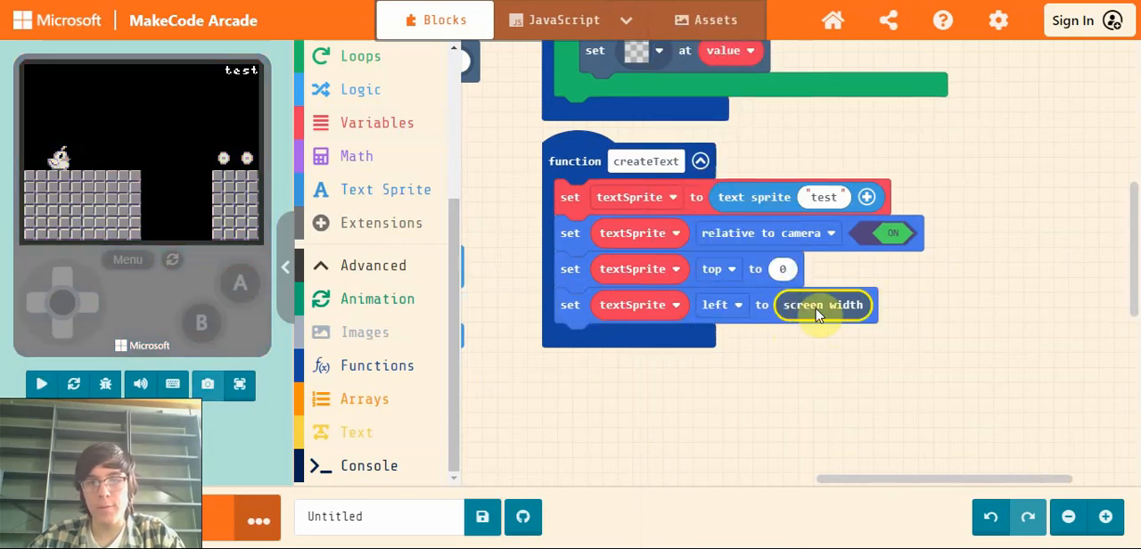
{"action": "left_click_drag", "start_coordinate": [823, 305], "coordinate": [816, 381]}
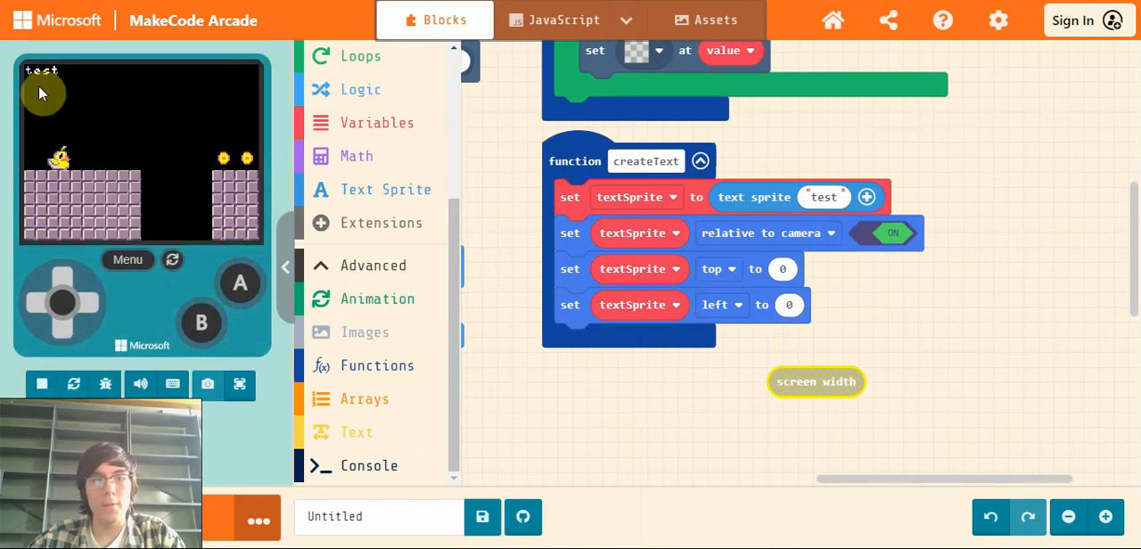
{"action": "left_click", "coordinate": [717, 305]}
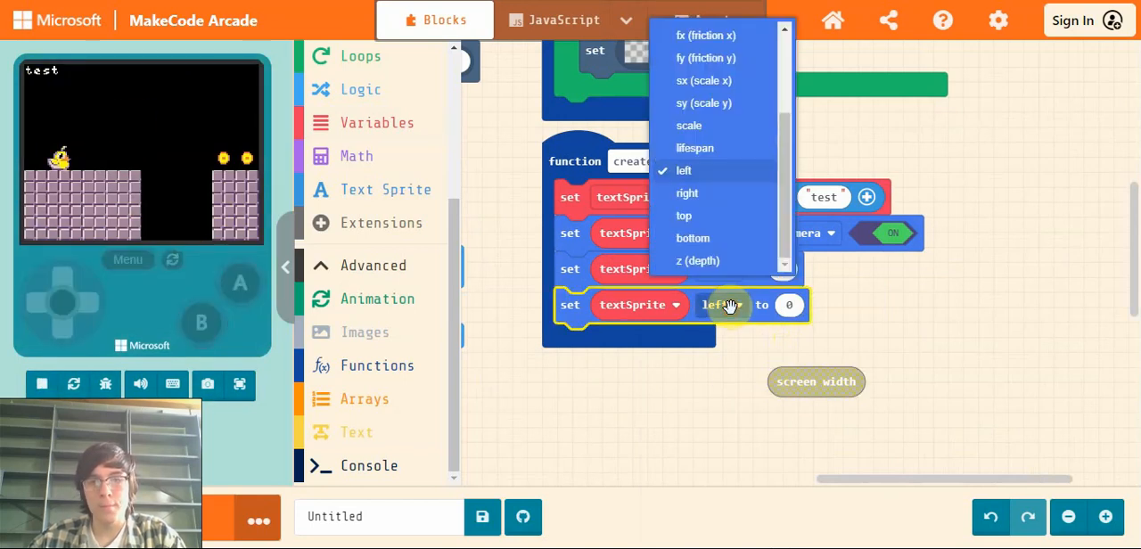
{"action": "left_click_drag", "start_coordinate": [815, 381], "coordinate": [823, 304]}
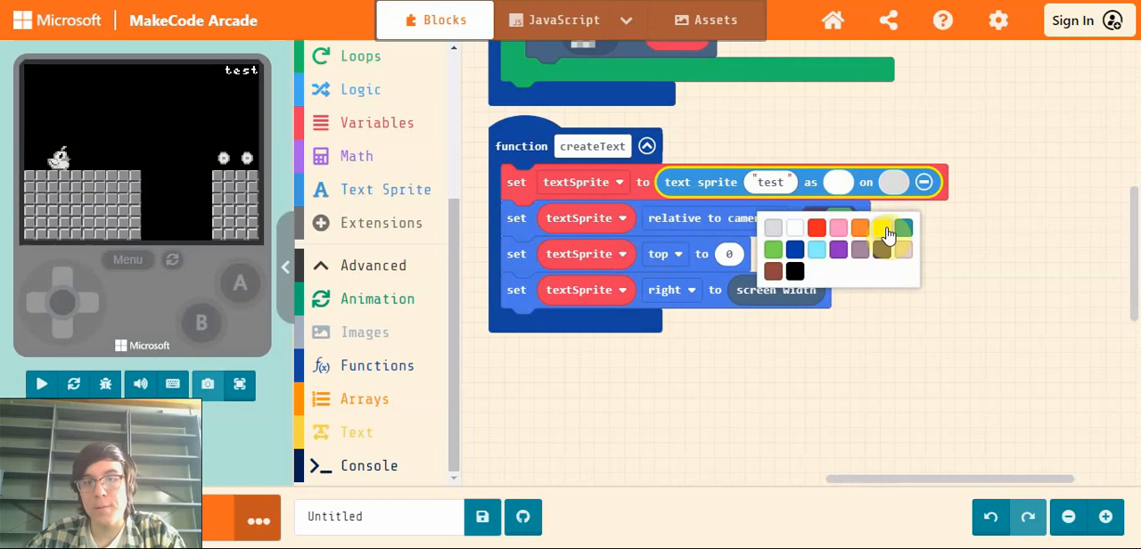
Color the text yellow on dark purple, with a yellow border of 1 and padding 1.
{"action": "left_click", "coordinate": [903, 228]}
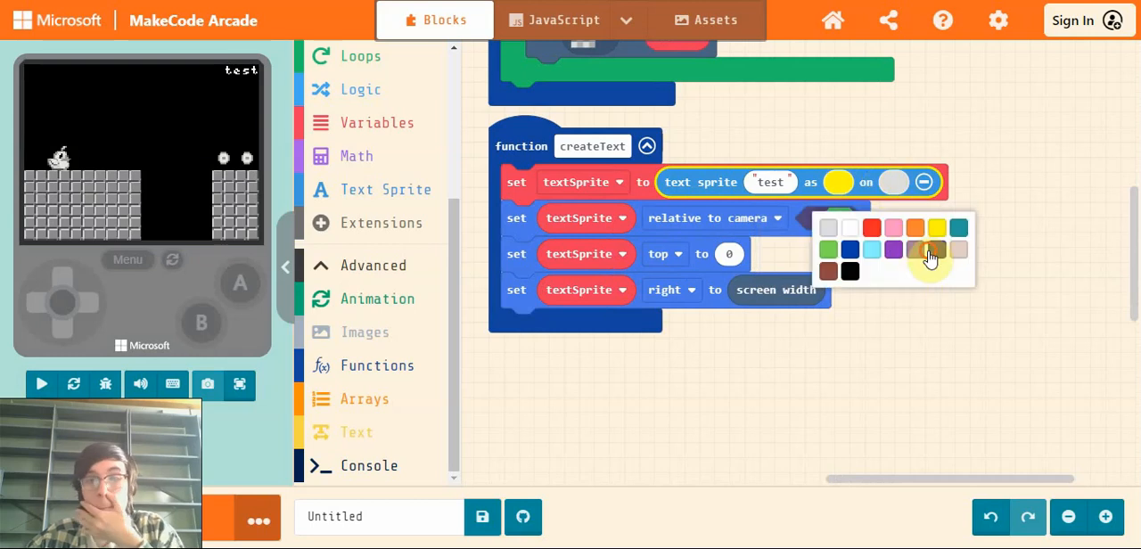
{"action": "left_click", "coordinate": [893, 250]}
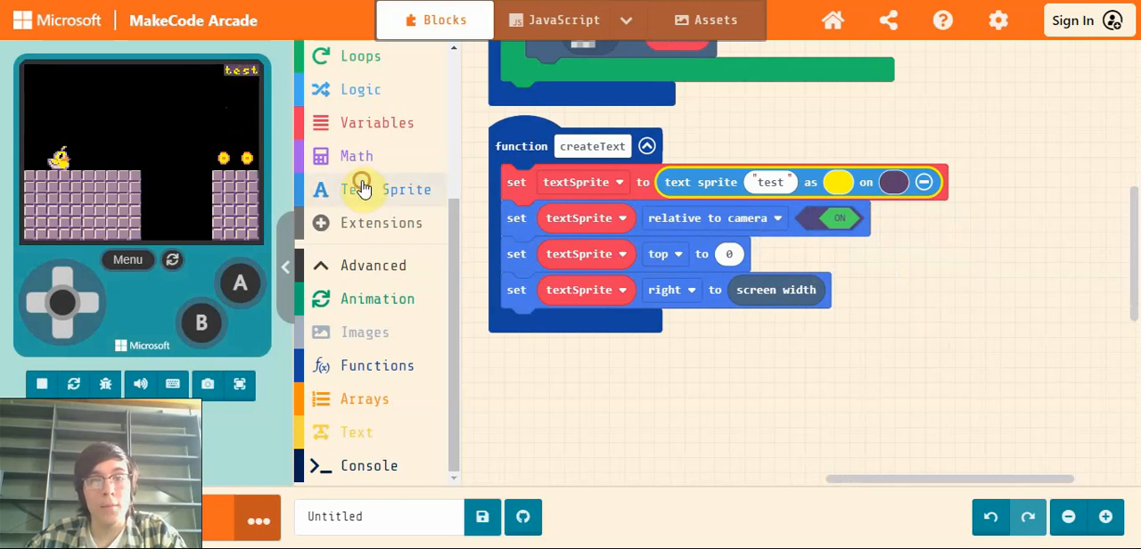
{"action": "left_click", "coordinate": [390, 189]}
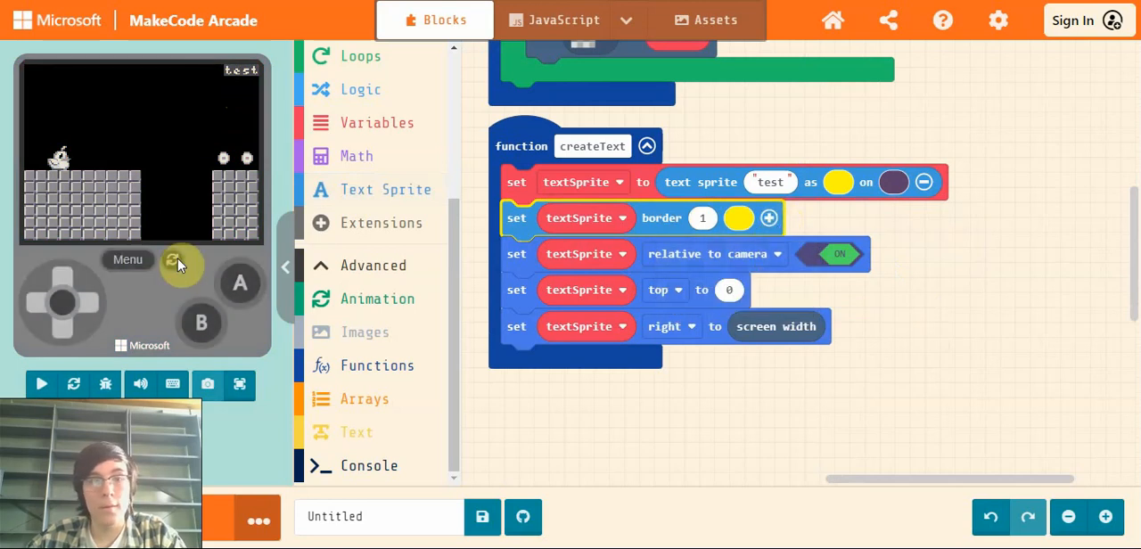
{"action": "left_click", "coordinate": [174, 263]}
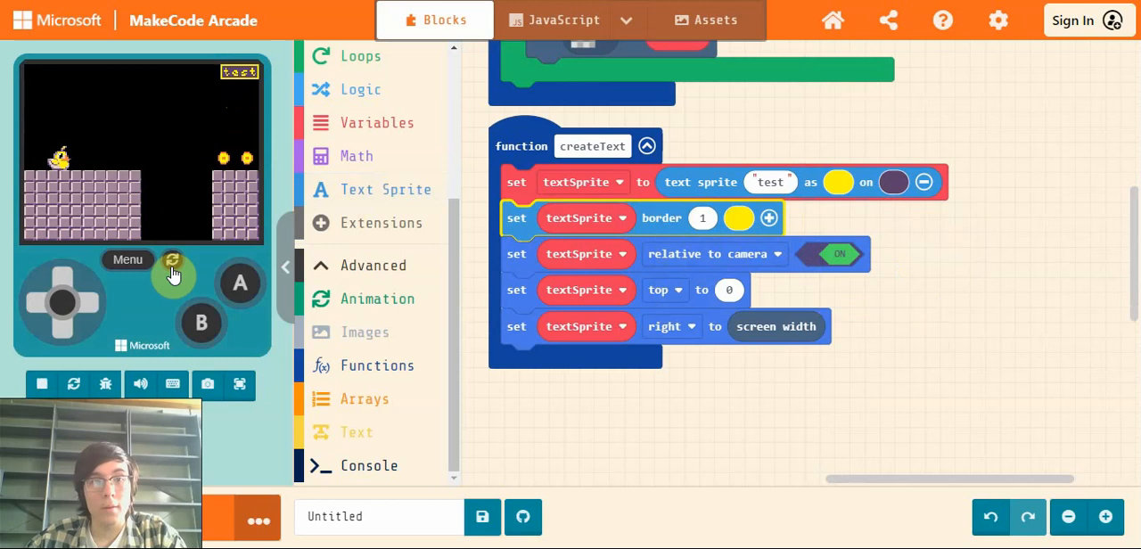
{"action": "mouse_move", "coordinate": [522, 146]}
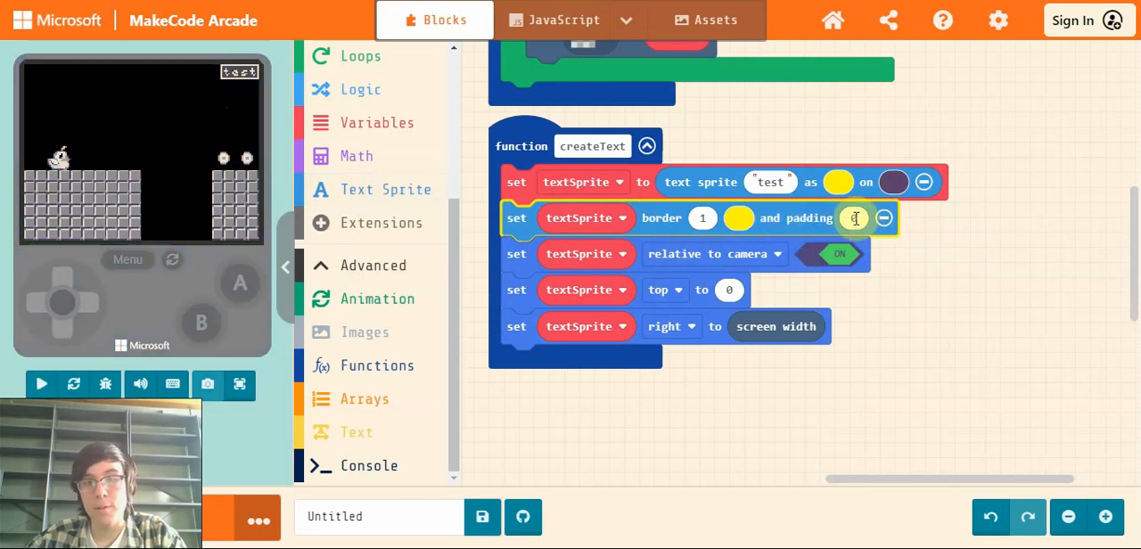
{"action": "type", "text": "1"}
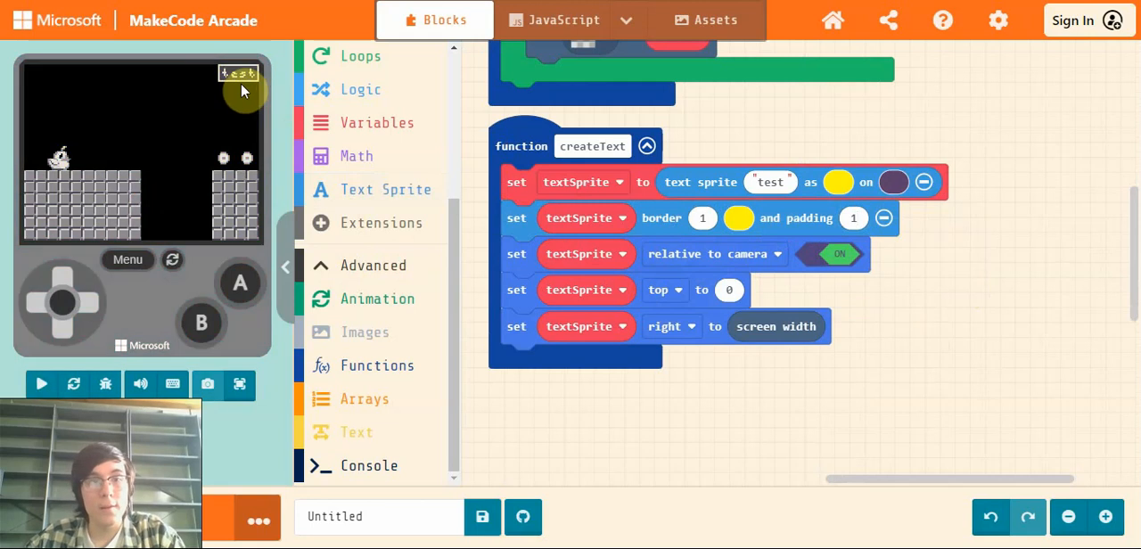
{"action": "left_click", "coordinate": [41, 384]}
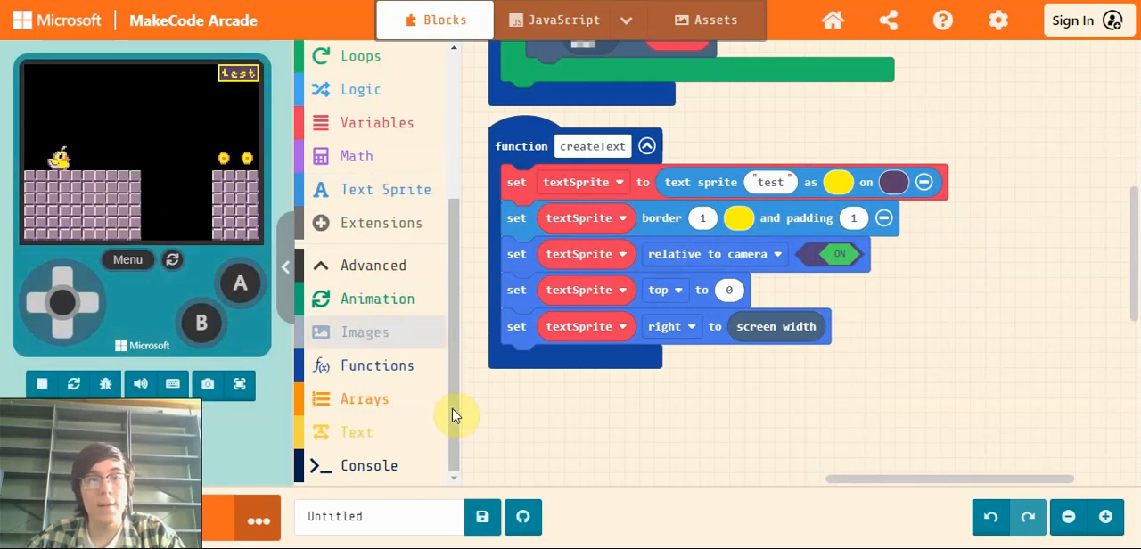
{"action": "mouse_move", "coordinate": [629, 410]}
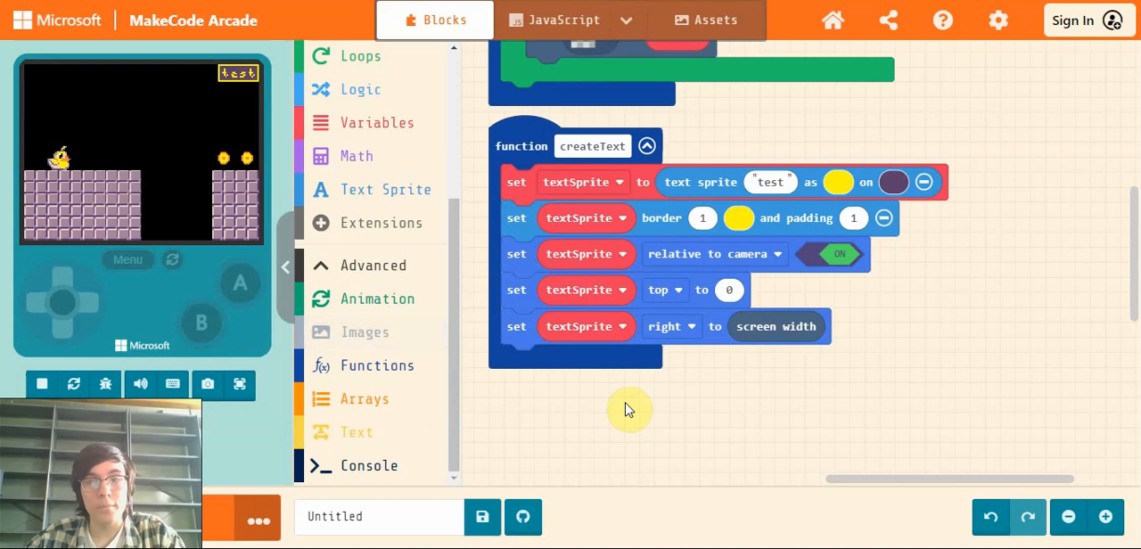
{"action": "mouse_move", "coordinate": [650, 426]}
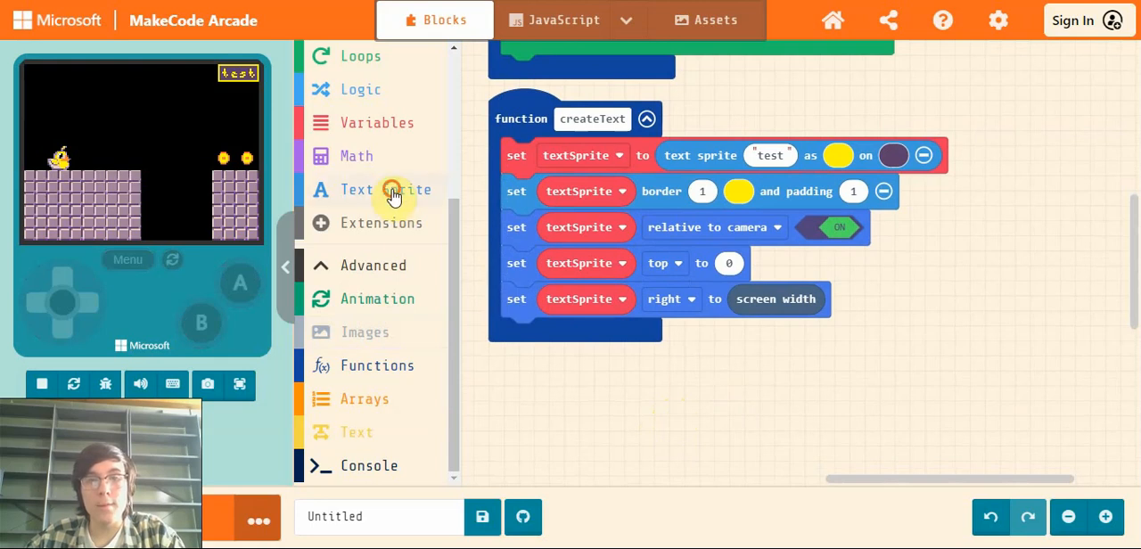
Set the textSprite icon to the coin image from the Gallery.
{"action": "left_click", "coordinate": [375, 190]}
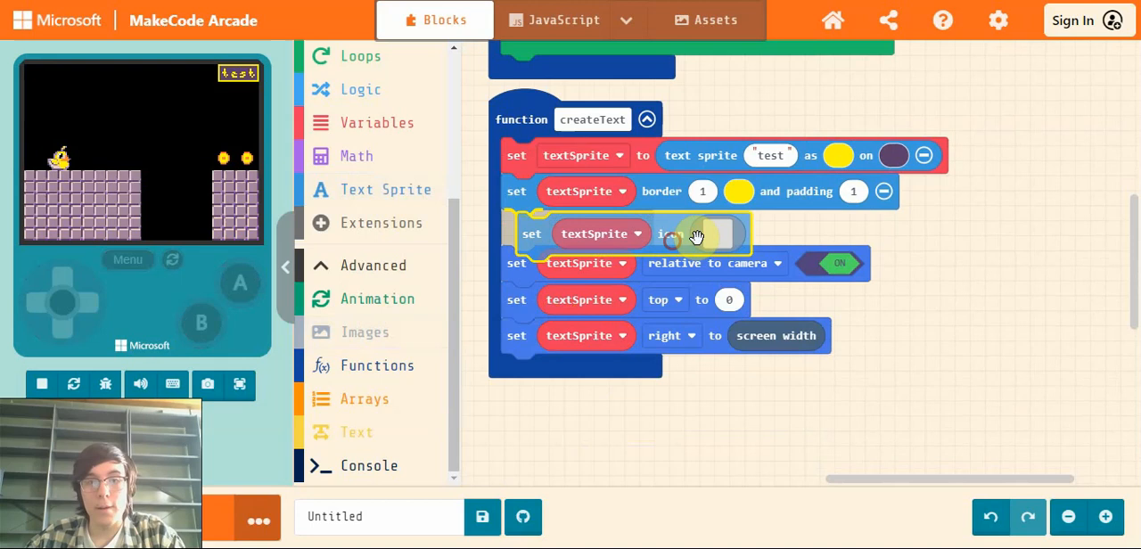
{"action": "left_click", "coordinate": [705, 234]}
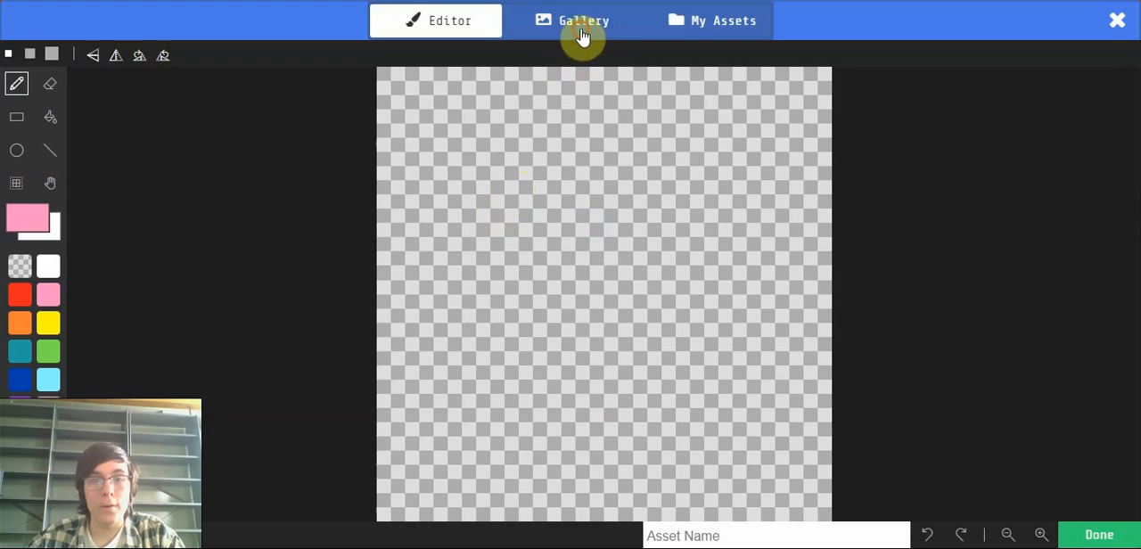
{"action": "left_click", "coordinate": [584, 20]}
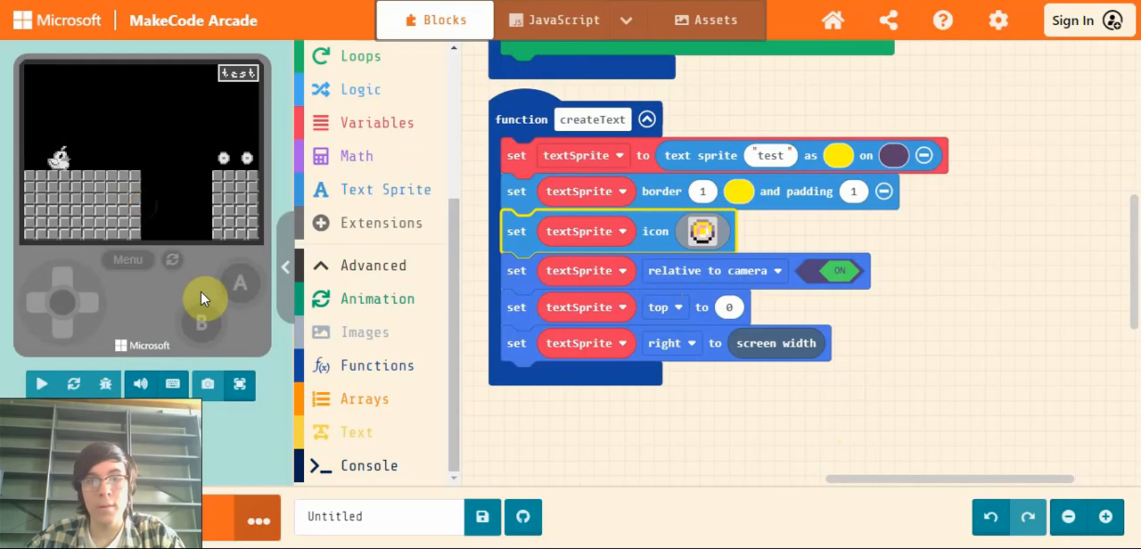
{"action": "left_click", "coordinate": [41, 385]}
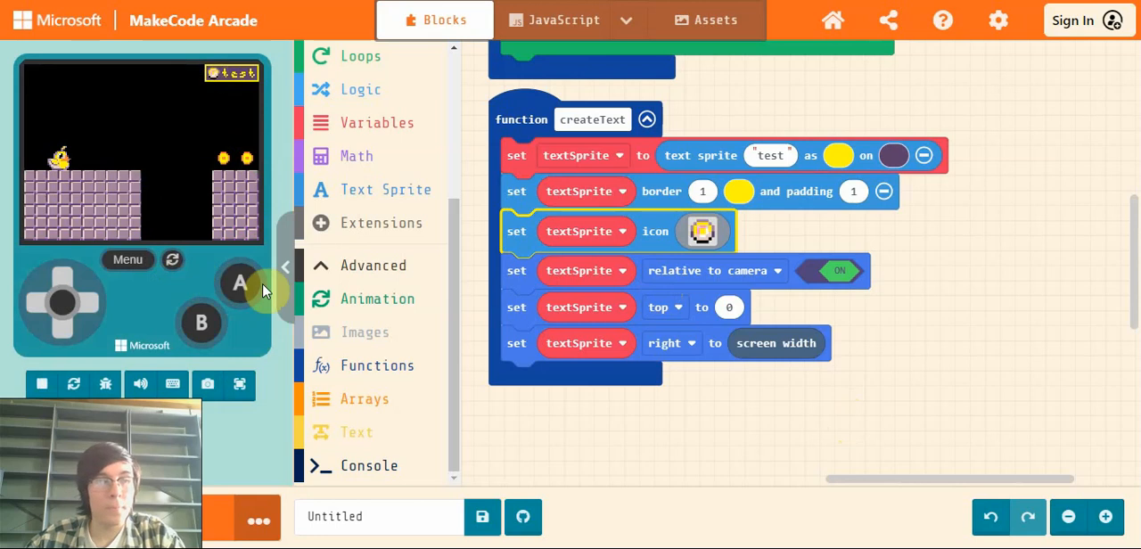
Raise the text padding to 2 and restart the game to preview it.
{"action": "left_click", "coordinate": [853, 191]}
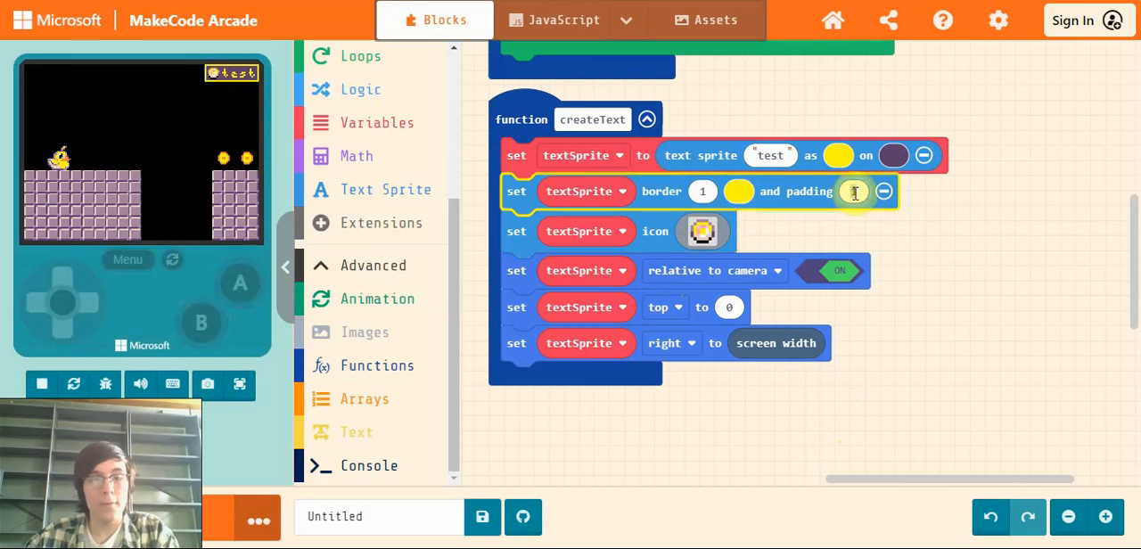
{"action": "type", "text": "2"}
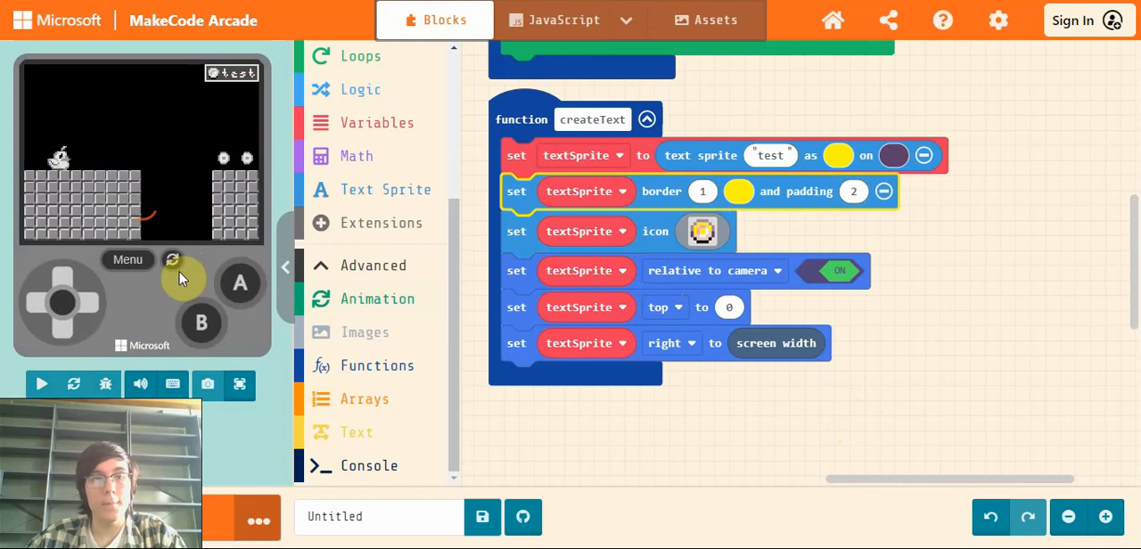
{"action": "left_click", "coordinate": [41, 384]}
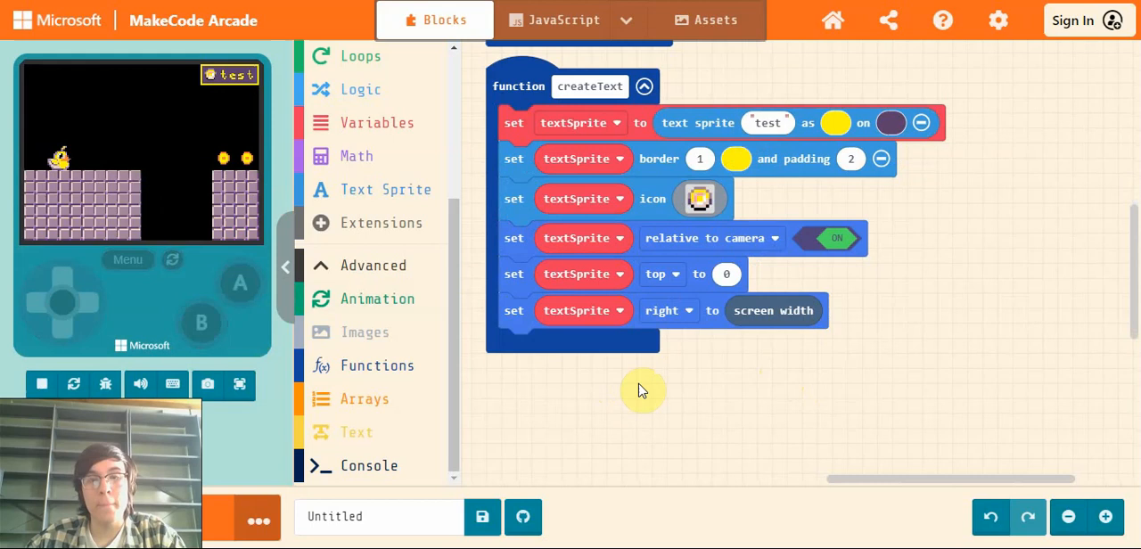
Create a refreshtext function holding a 'set textSprite text' block.
{"action": "left_click", "coordinate": [378, 366]}
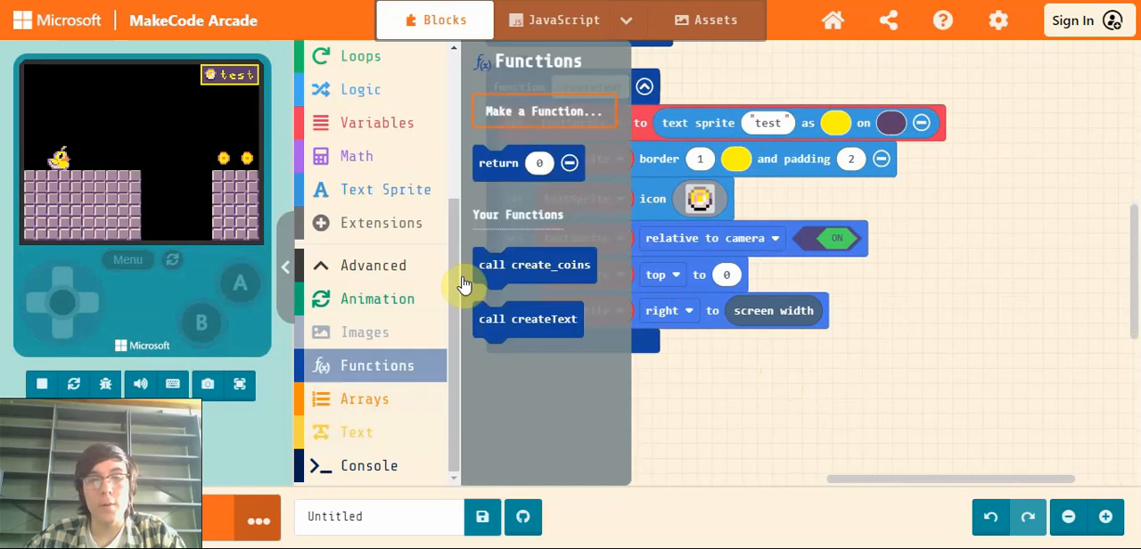
{"action": "left_click", "coordinate": [543, 111]}
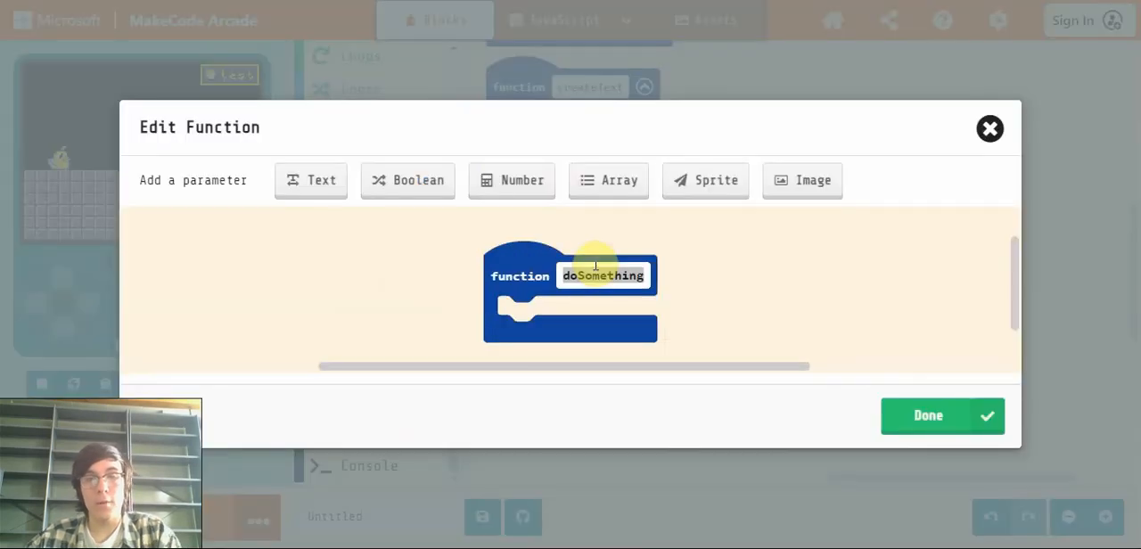
{"action": "type", "text": "refresh"}
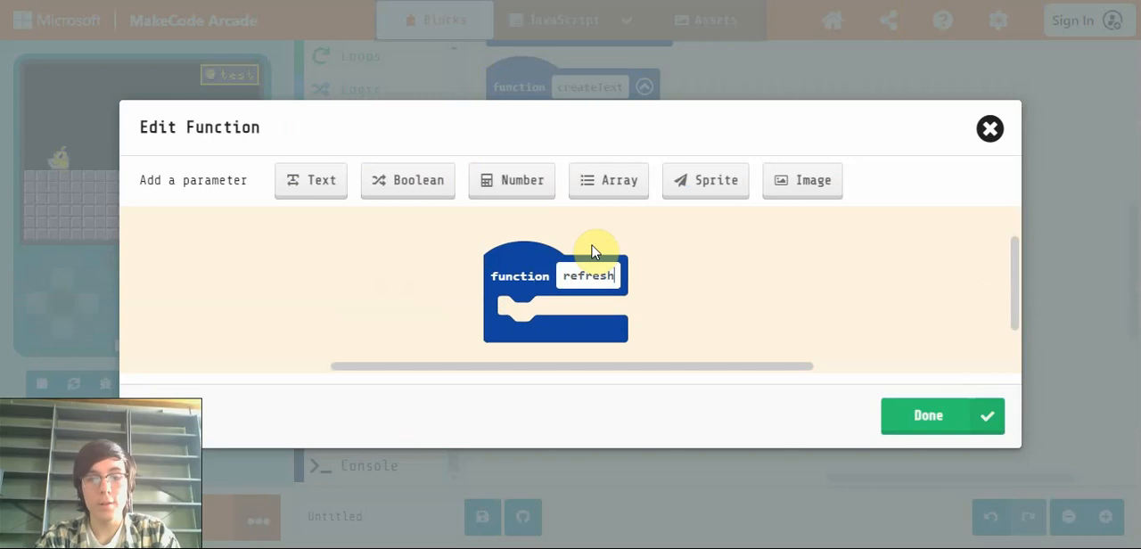
{"action": "left_click", "coordinate": [928, 416]}
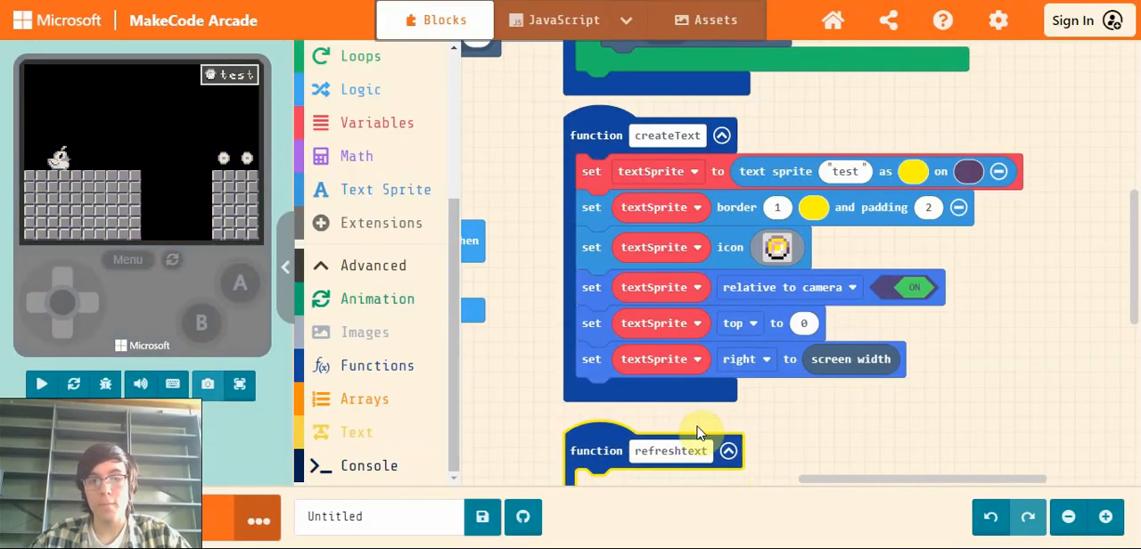
{"action": "left_click", "coordinate": [385, 189]}
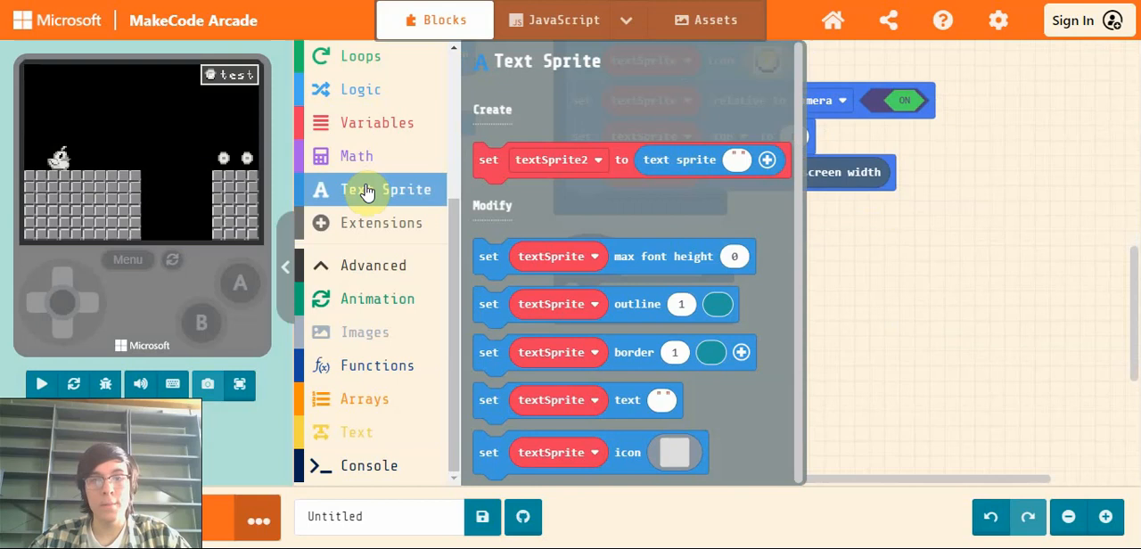
{"action": "left_click", "coordinate": [41, 384]}
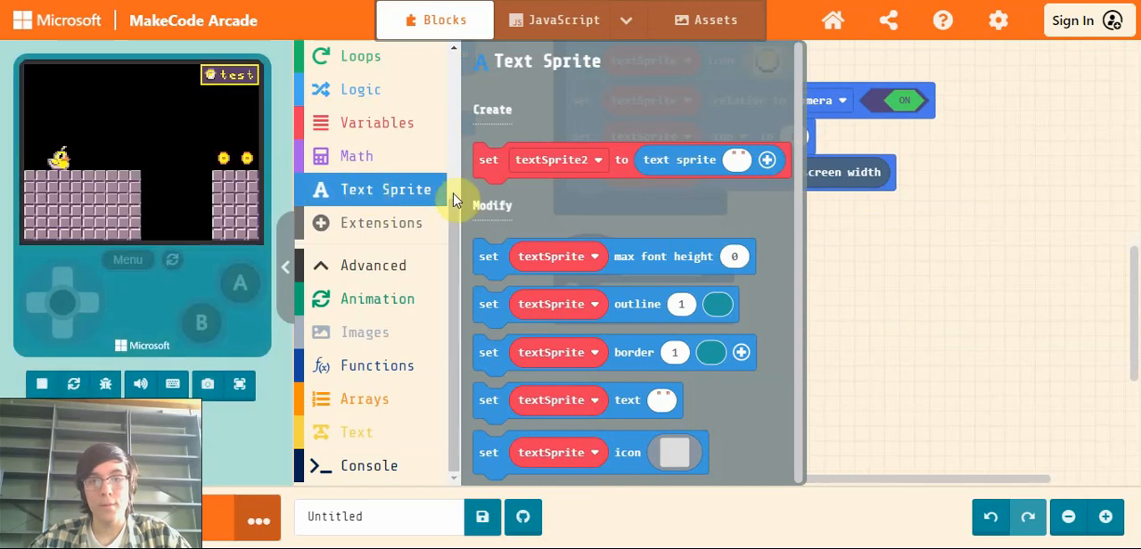
{"action": "mouse_move", "coordinate": [589, 228]}
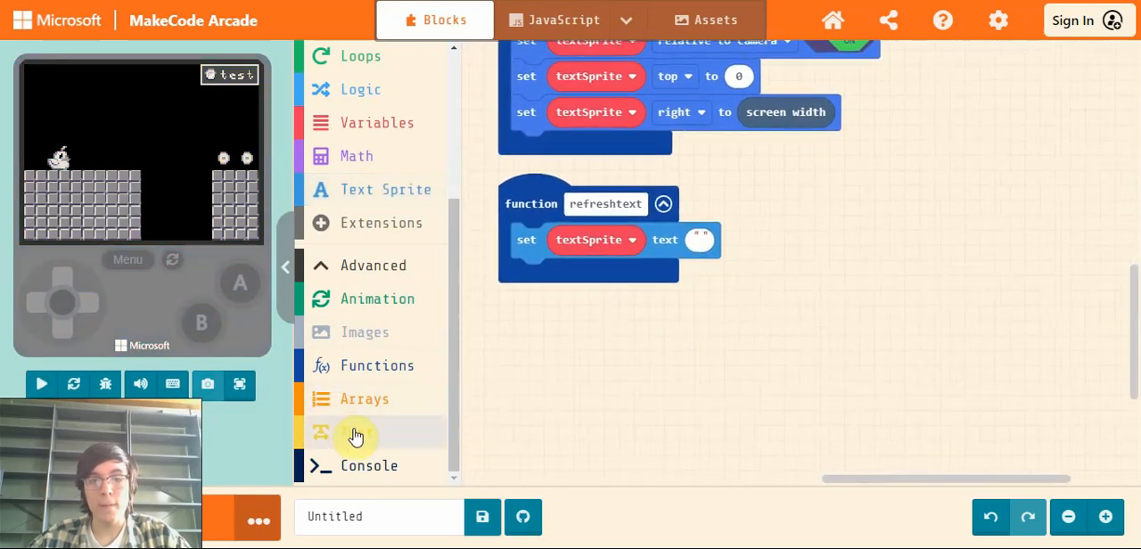
Set textSprite's text to ':' joined with a newly created coins variable.
{"action": "left_click", "coordinate": [355, 432]}
{"action": "type", "text": ":"}
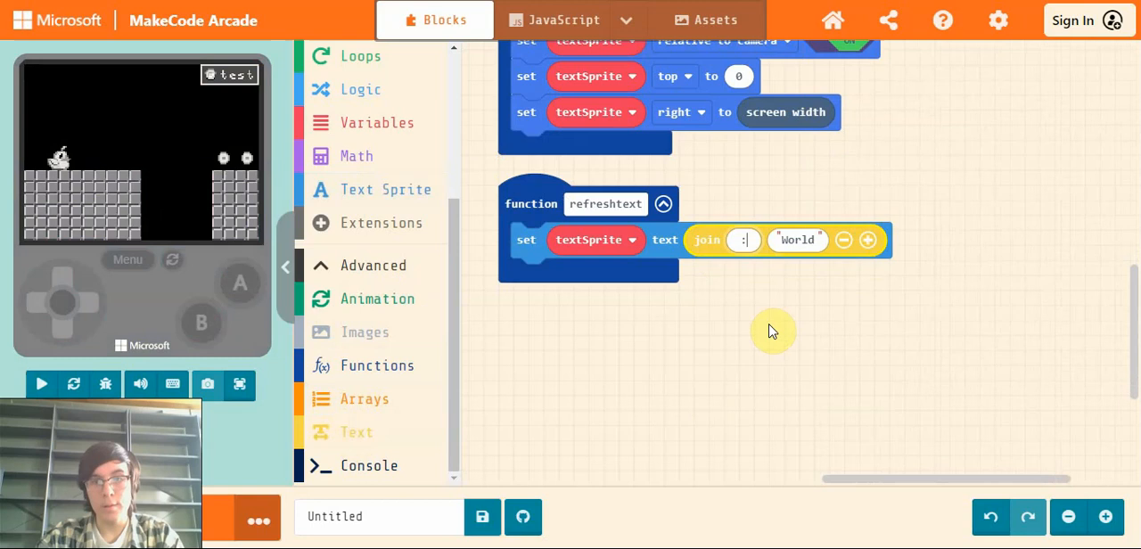
{"action": "left_click", "coordinate": [41, 384]}
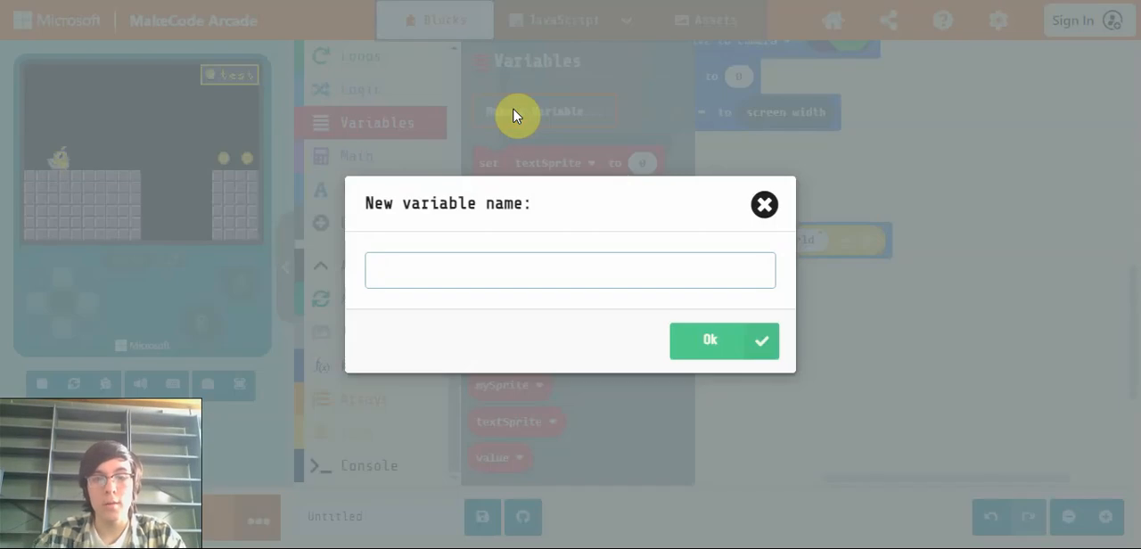
{"action": "type", "text": "coins"}
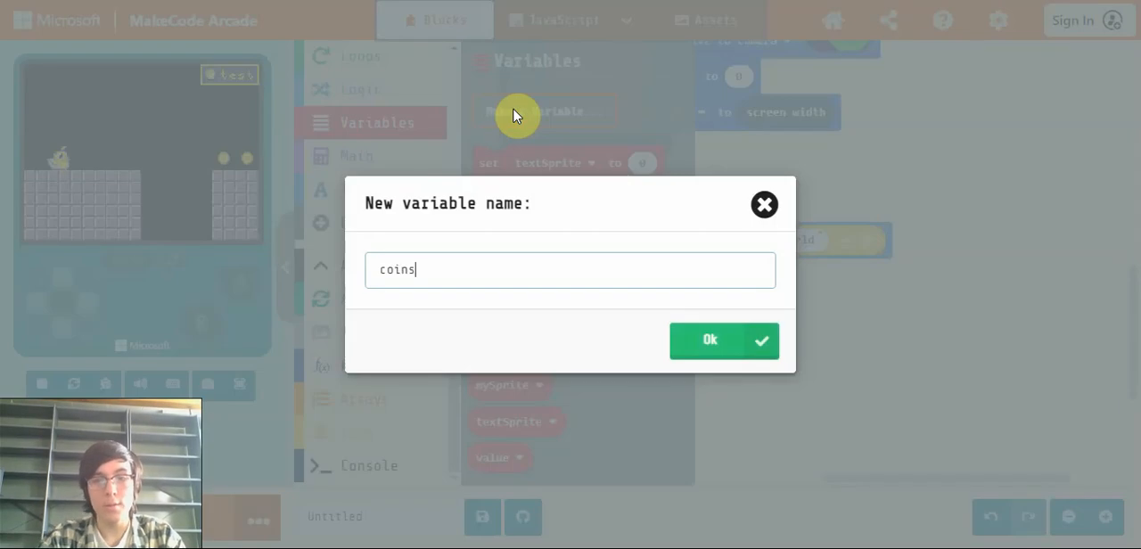
{"action": "left_click", "coordinate": [709, 340]}
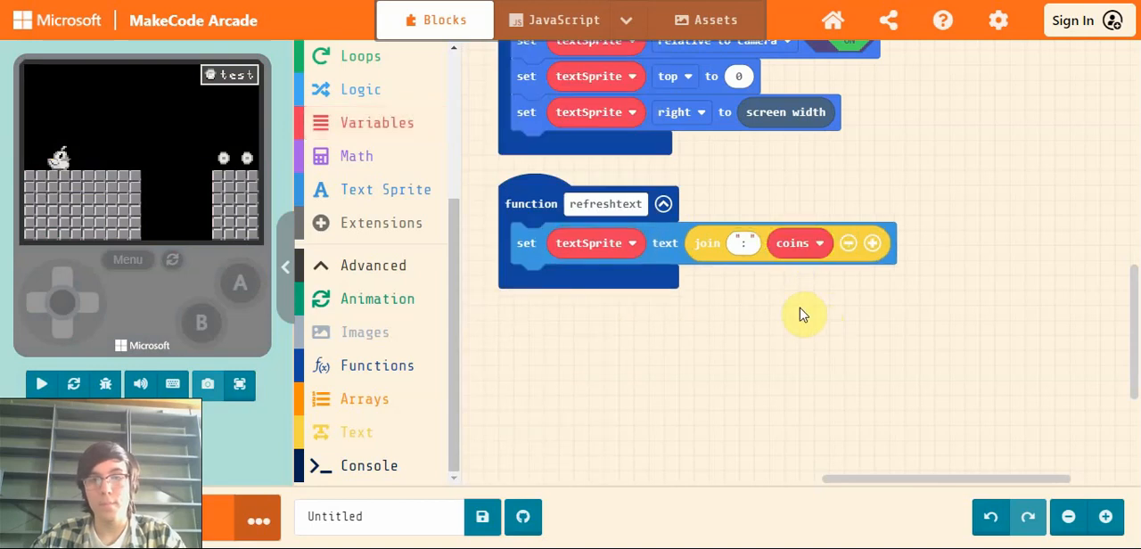
{"action": "mouse_move", "coordinate": [771, 306]}
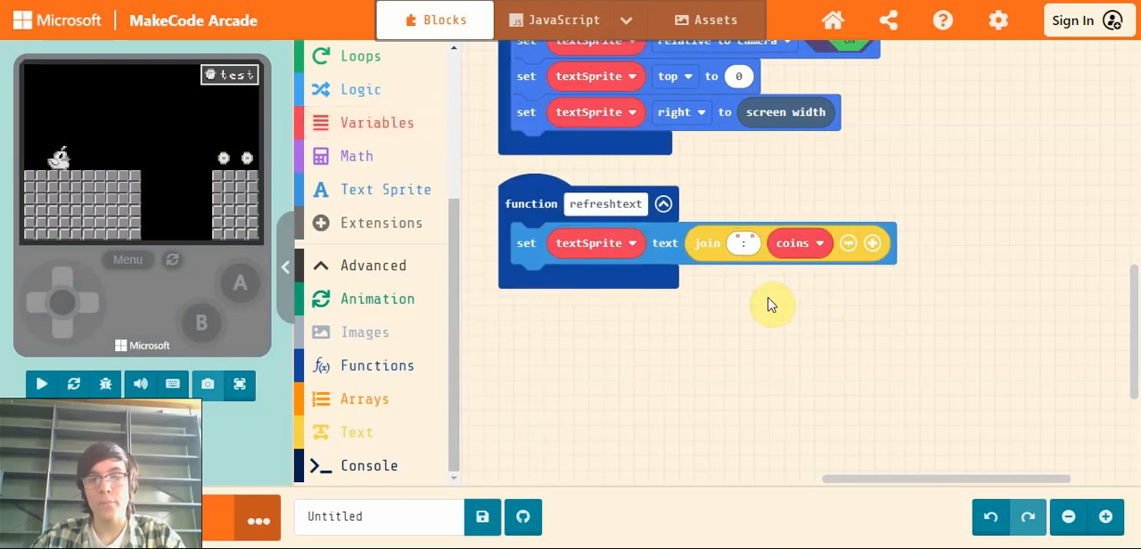
{"action": "left_click", "coordinate": [41, 384]}
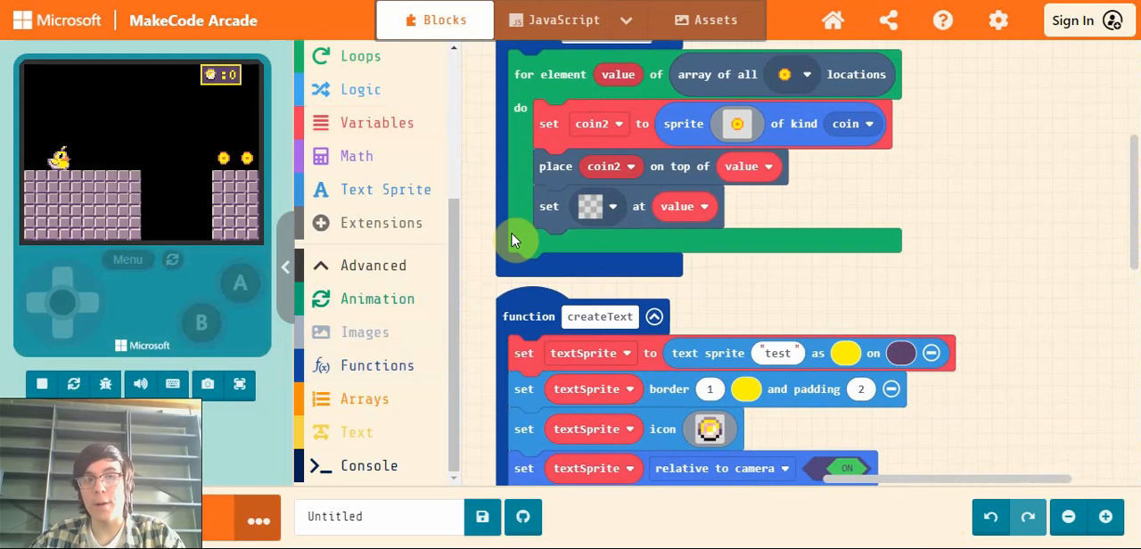
Copy the 'top to 0' and 'right to screen width' blocks from createText into refreshtext.
{"action": "scroll", "scroll_direction": "down", "scroll_amount": 3}
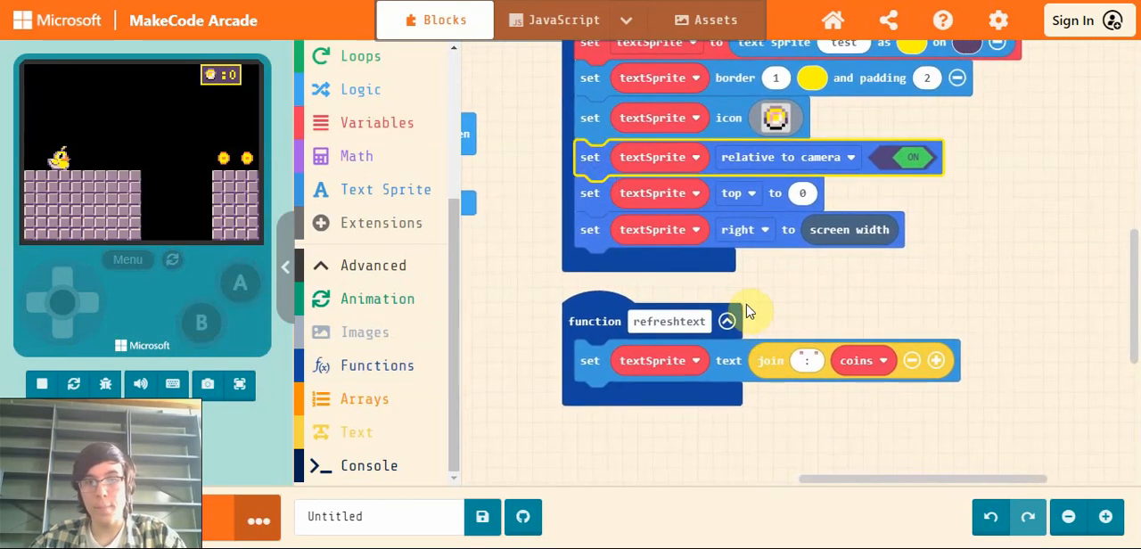
{"action": "scroll", "scroll_direction": "down", "scroll_amount": 3}
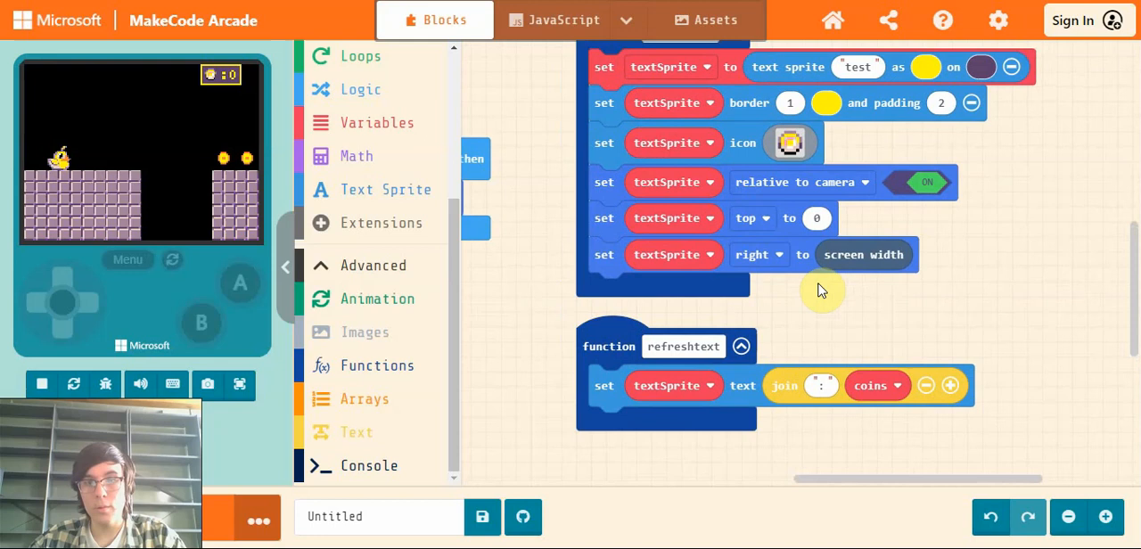
{"action": "mouse_move", "coordinate": [613, 344]}
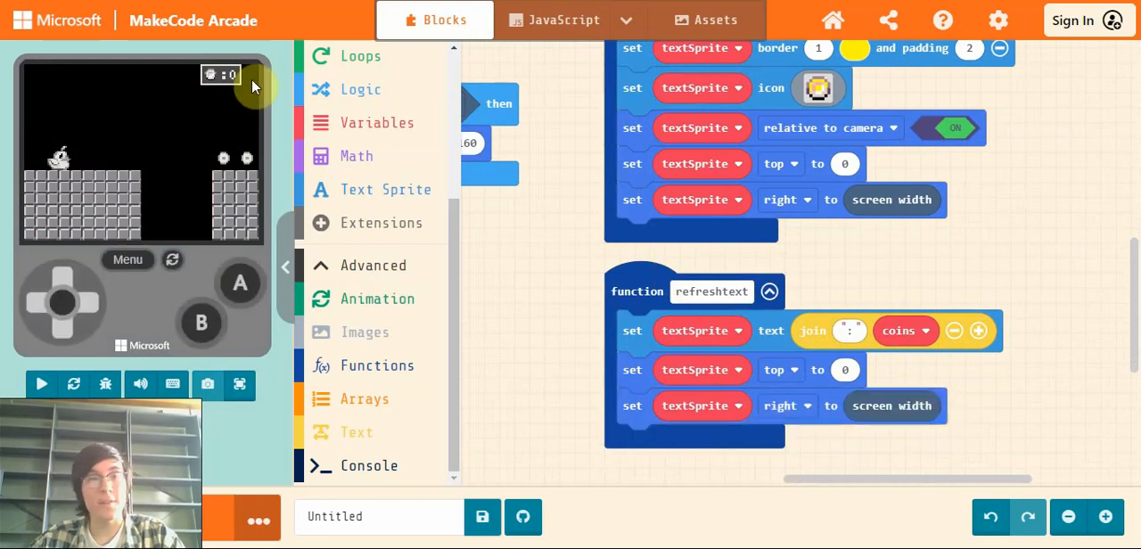
{"action": "left_click", "coordinate": [41, 384]}
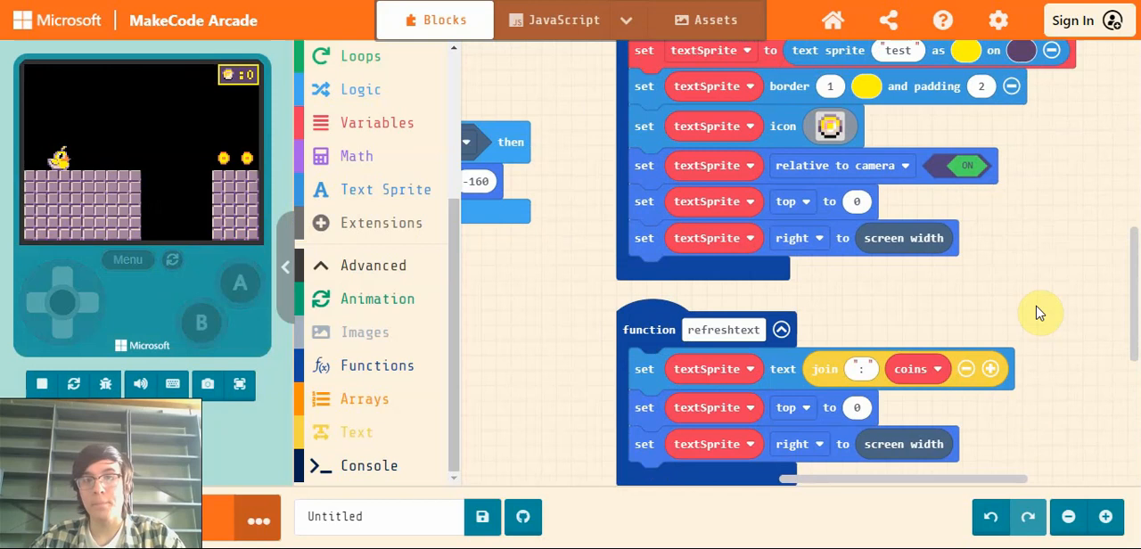
{"action": "scroll", "scroll_direction": "down", "scroll_amount": 3}
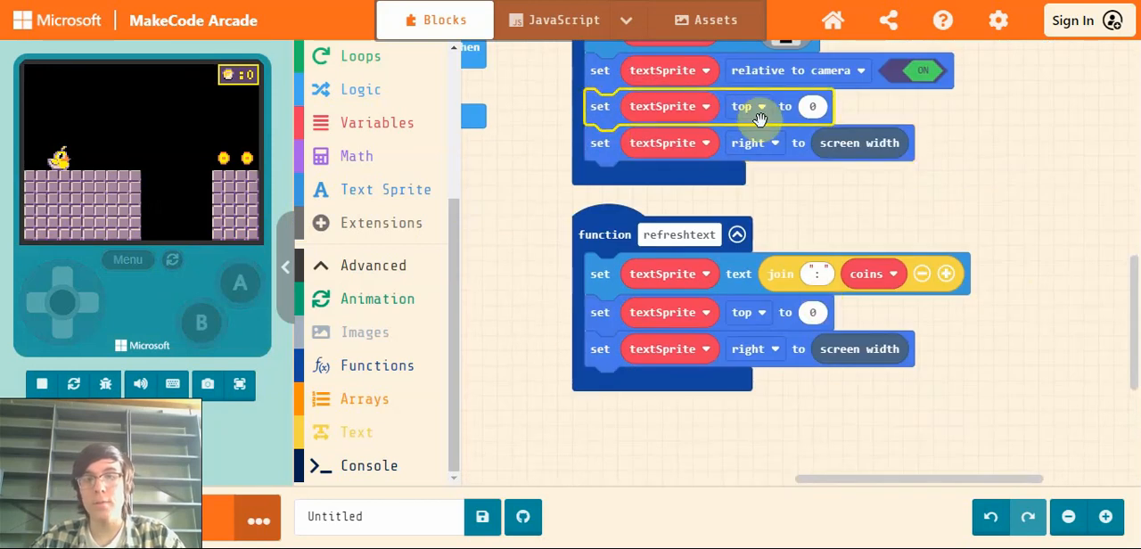
{"action": "mouse_move", "coordinate": [642, 274]}
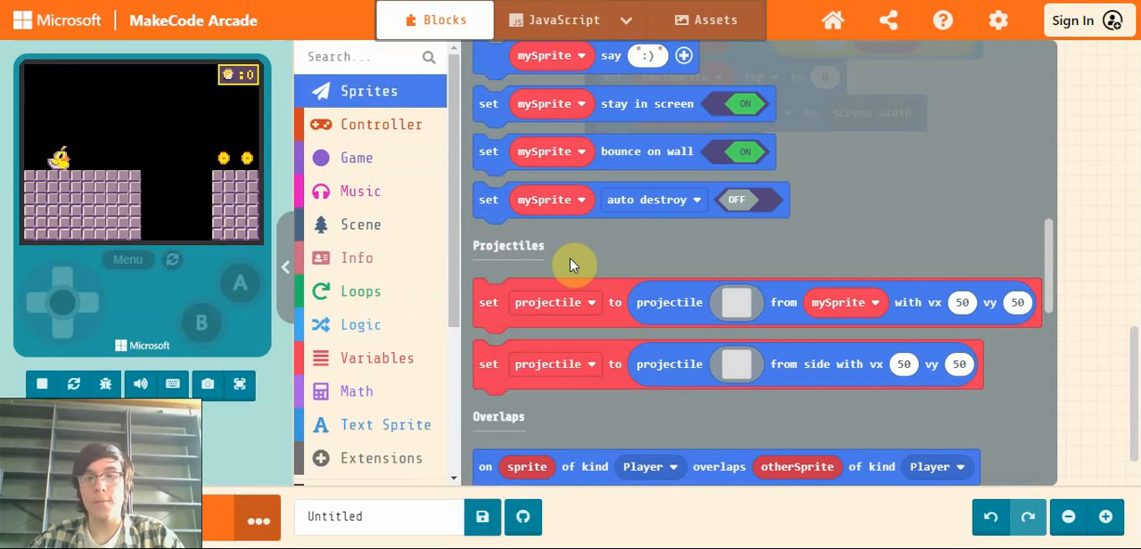
Add a Player-overlaps-coin event: destroy otherSprite, change coins by 1, call refreshtext.
{"action": "scroll", "scroll_direction": "down", "scroll_amount": 3}
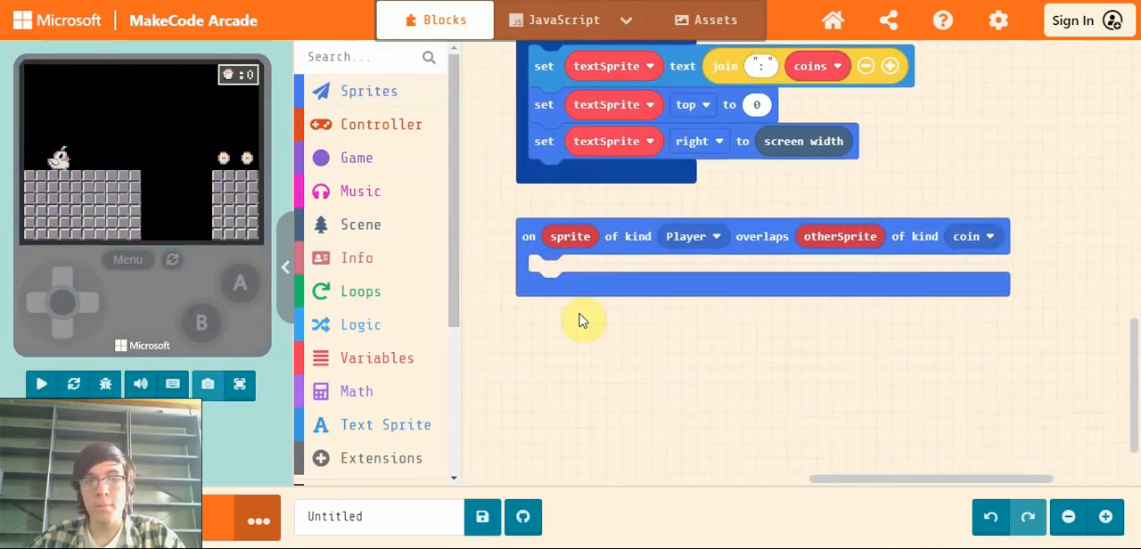
{"action": "left_click", "coordinate": [356, 258]}
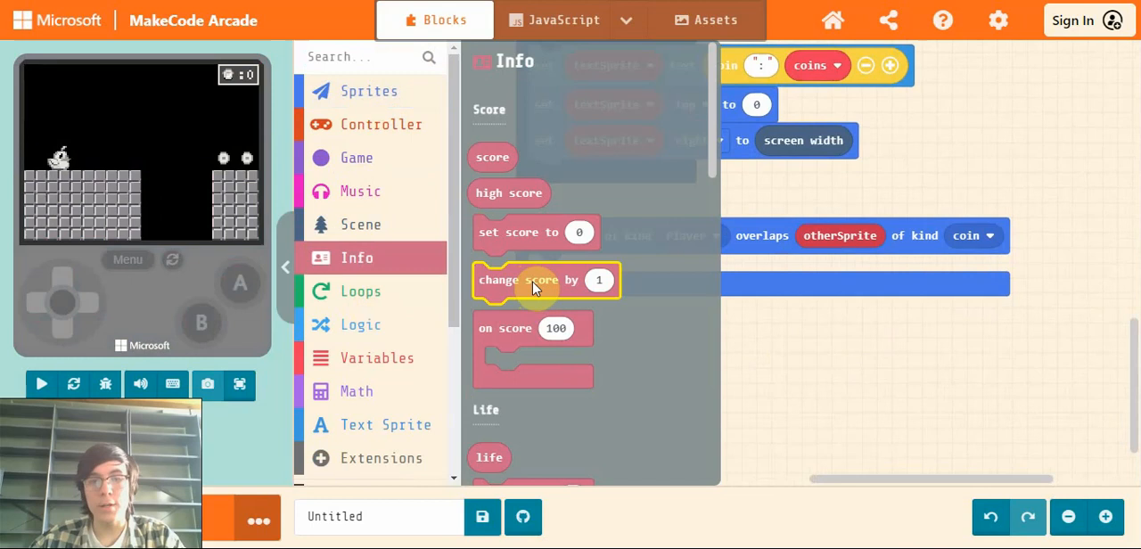
{"action": "left_click", "coordinate": [369, 91]}
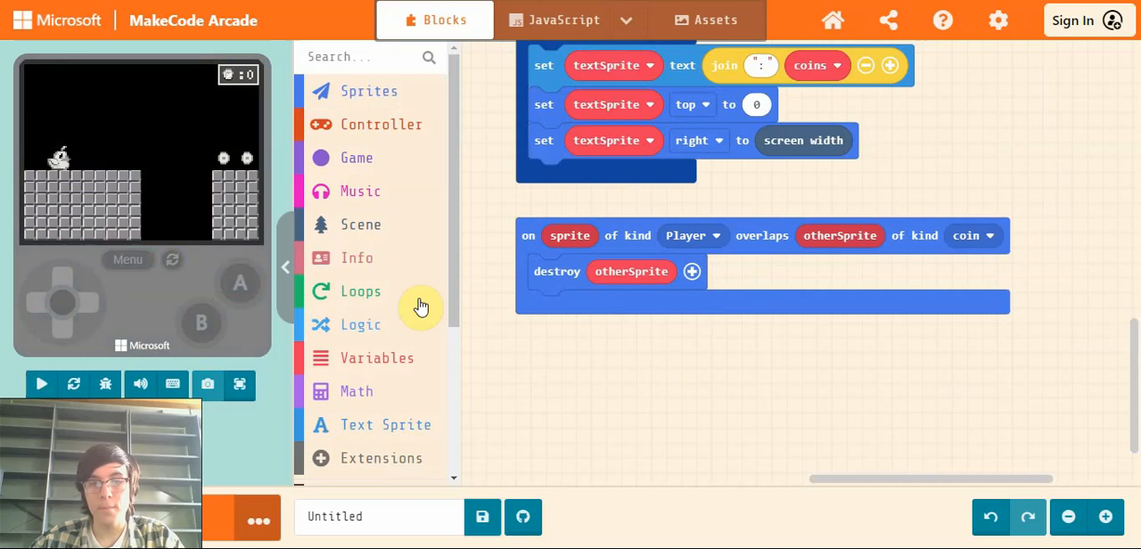
{"action": "left_click", "coordinate": [376, 357]}
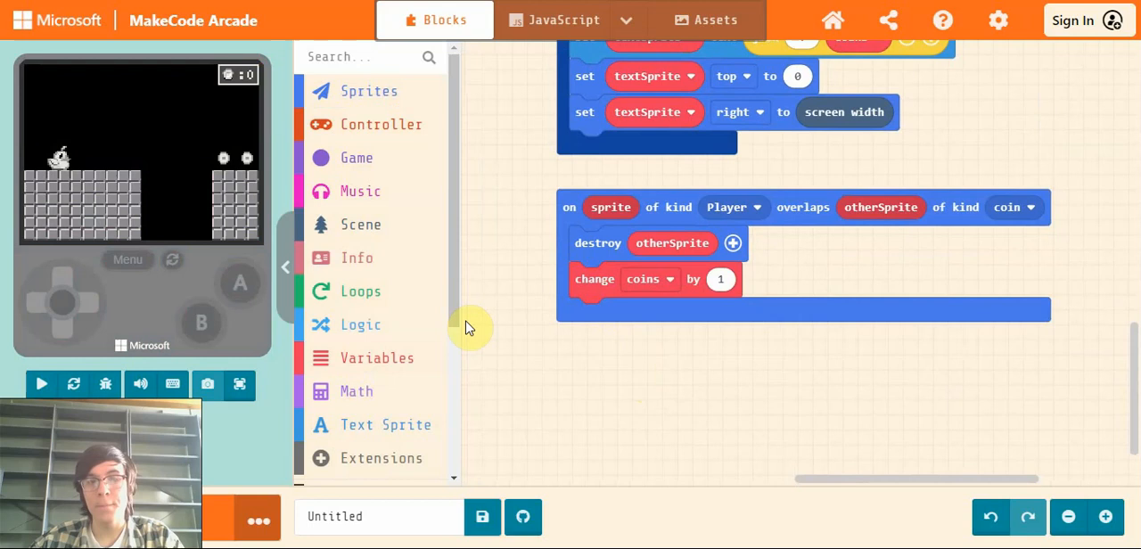
{"action": "scroll", "scroll_direction": "down", "scroll_amount": 3}
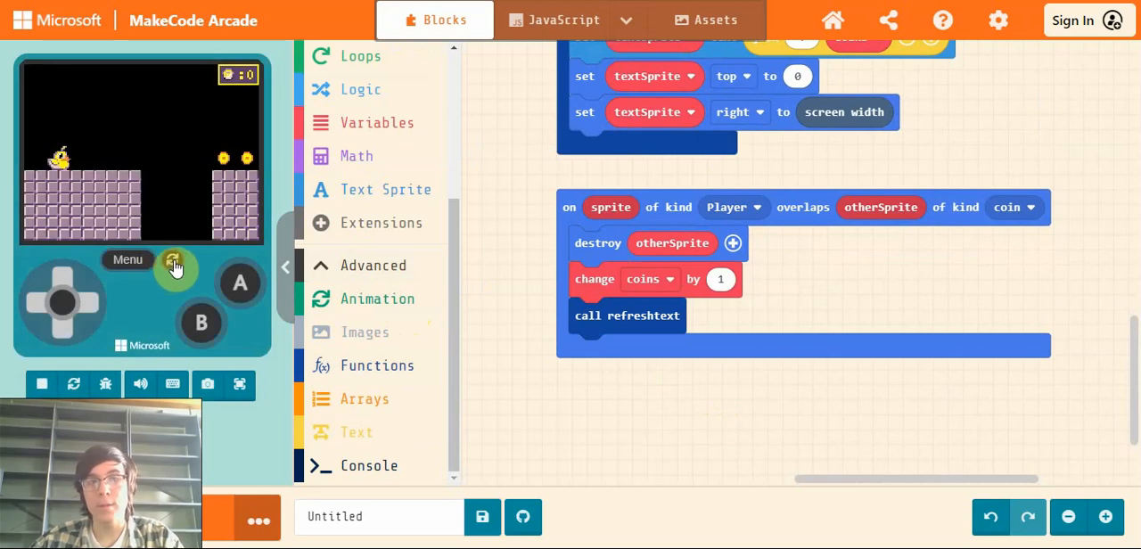
Restart the game and collect coins until the top-right counter reads 10.
{"action": "left_click", "coordinate": [173, 260]}
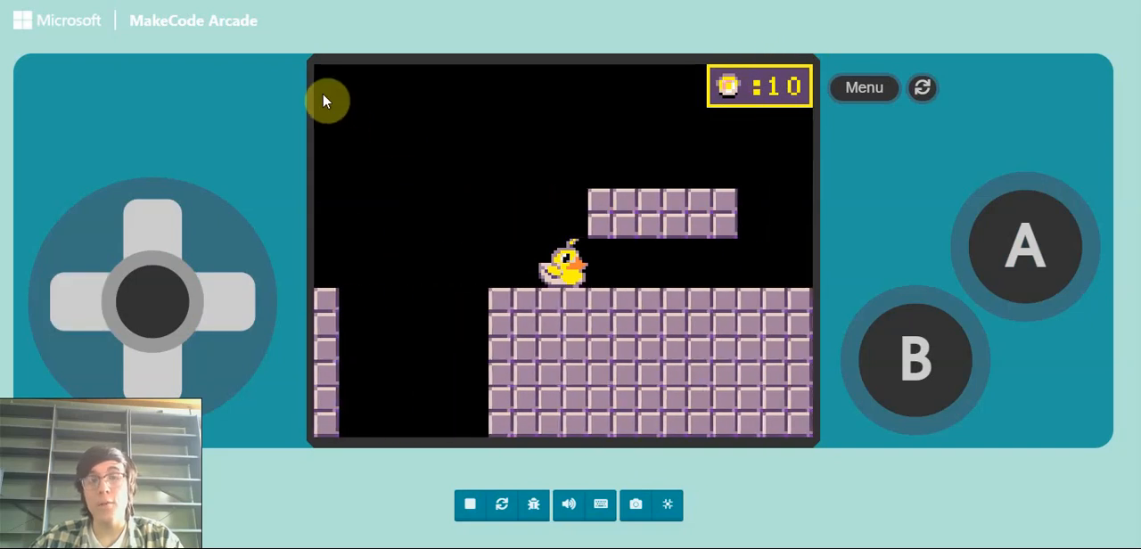
{"action": "mouse_move", "coordinate": [326, 220]}
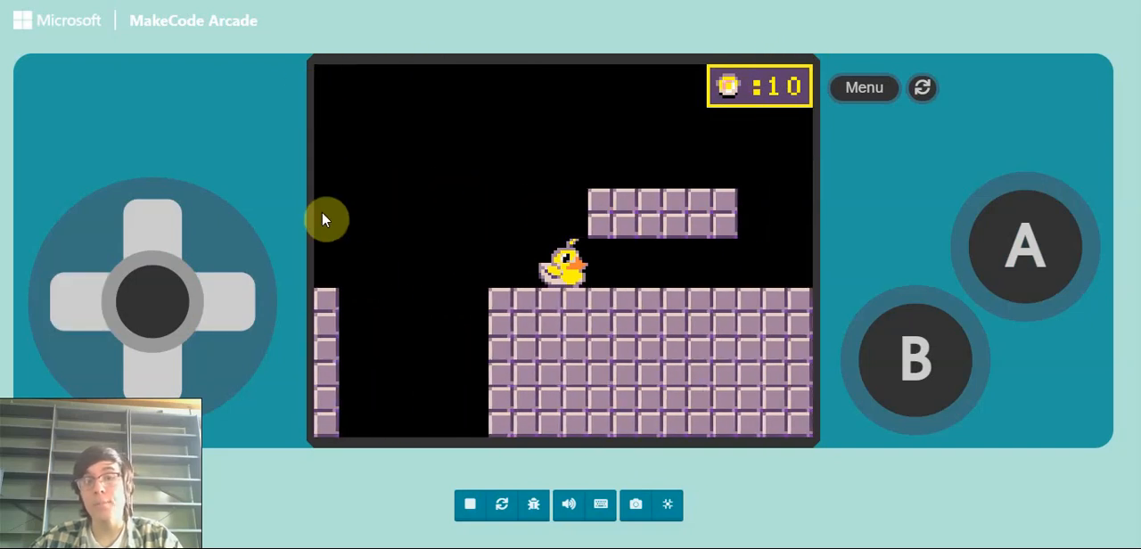
{"action": "mouse_move", "coordinate": [642, 214]}
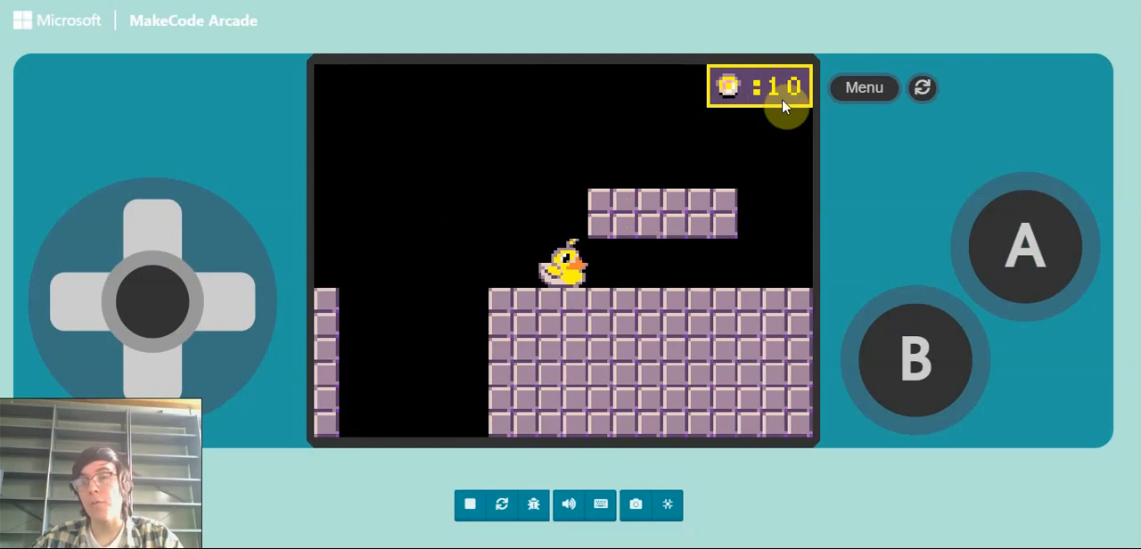
{"action": "mouse_move", "coordinate": [753, 388]}
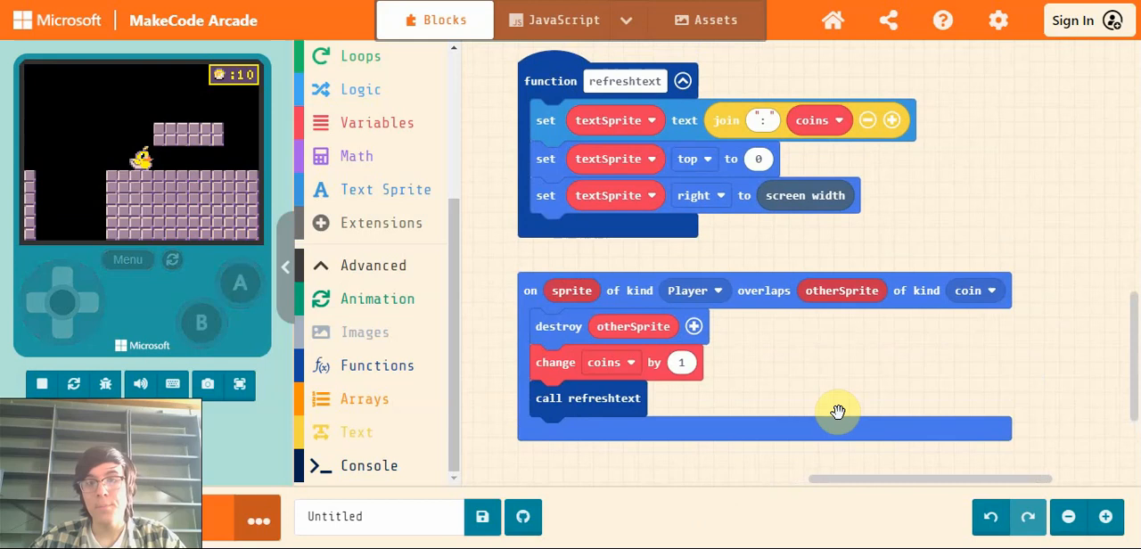
{"action": "mouse_move", "coordinate": [811, 377]}
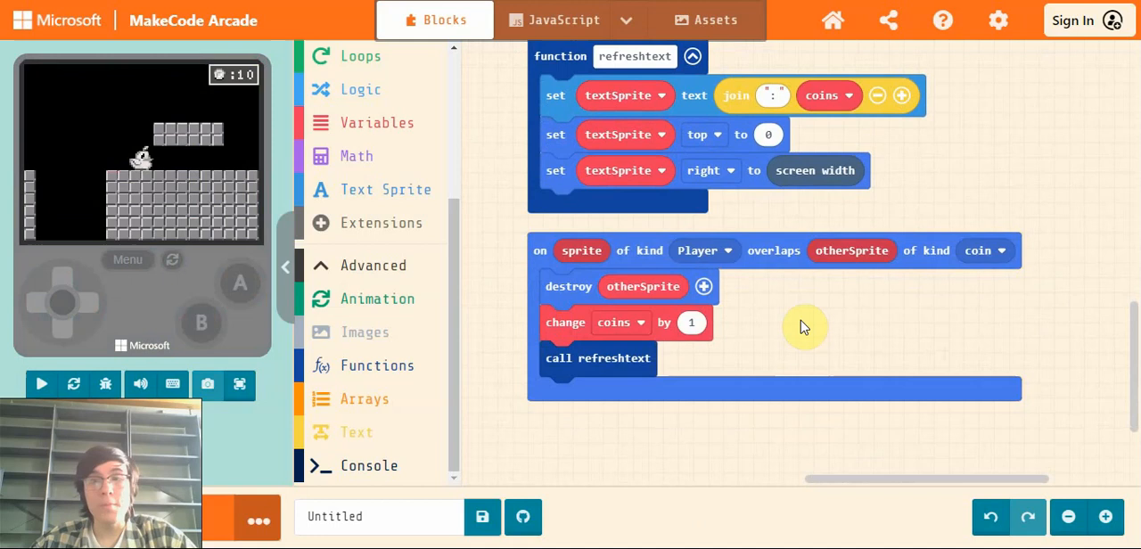
Restart the simulator so the coin counter resets to 0 with coins respawned.
{"action": "left_click", "coordinate": [41, 384]}
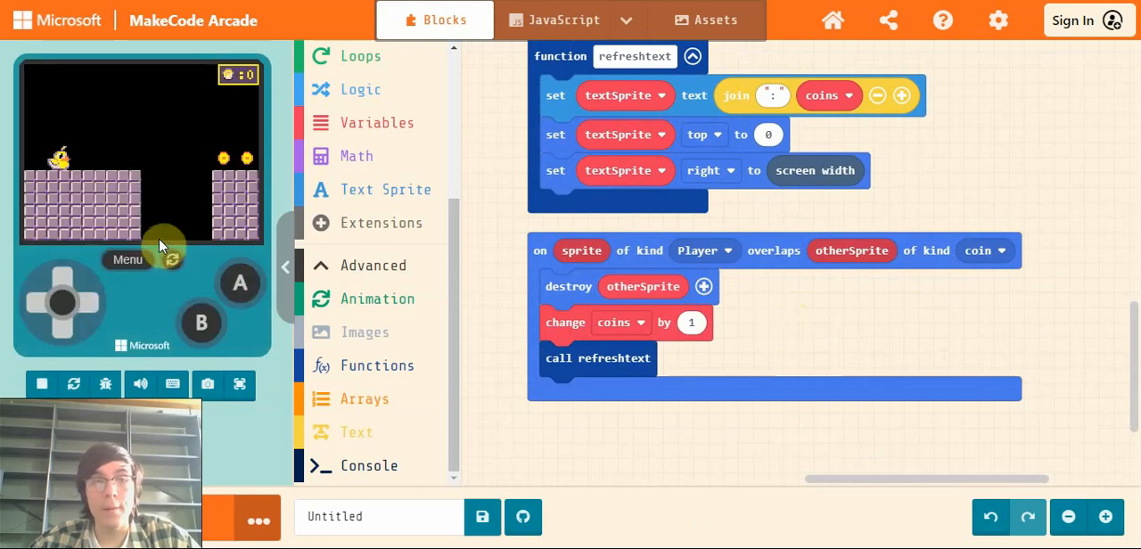